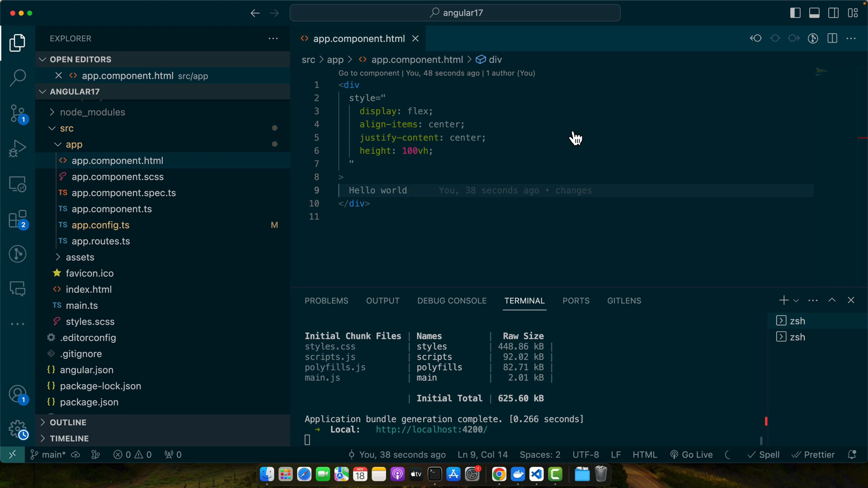
Start an ng new project-name command in the terminal for the Angular workspace.
click(406, 190)
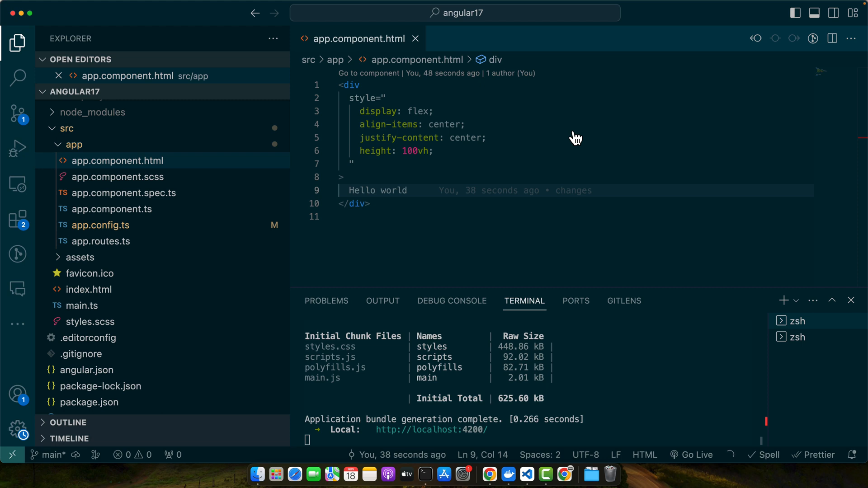
mouse_move(558, 140)
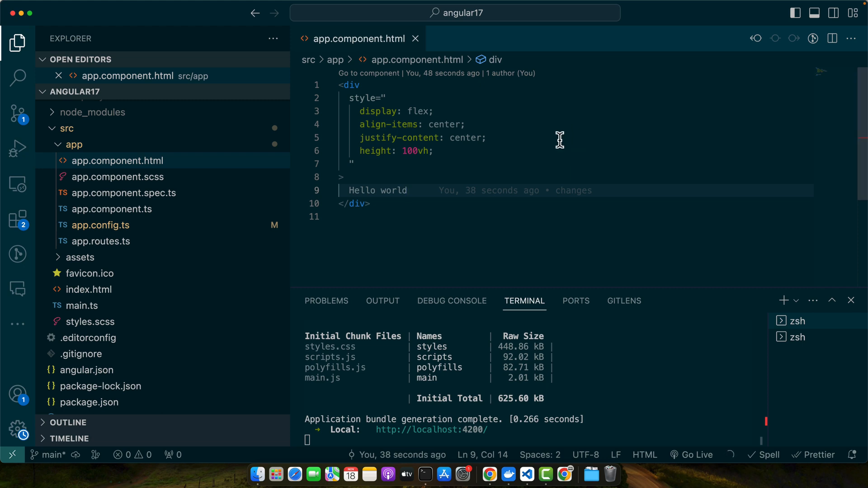
click(424, 475)
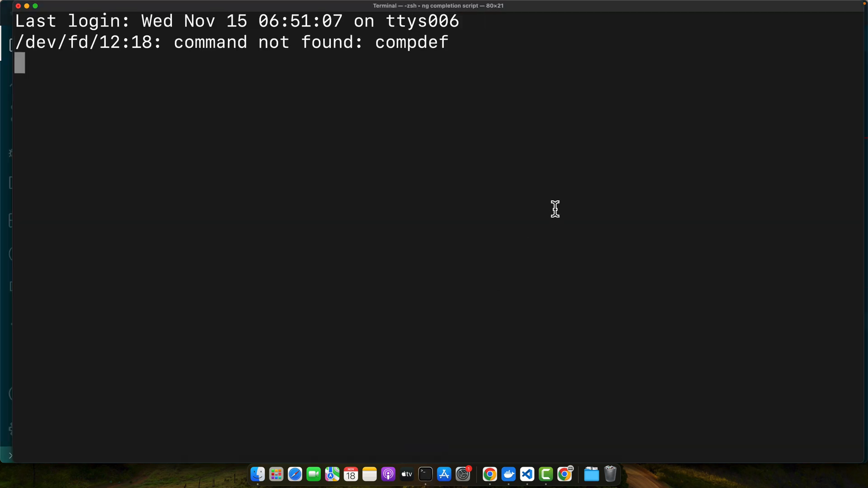
text(ng n)
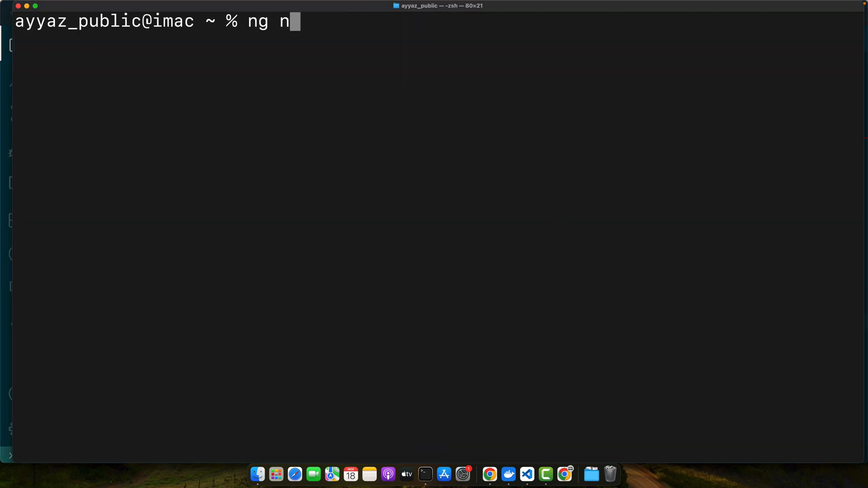
text(ew project-a)
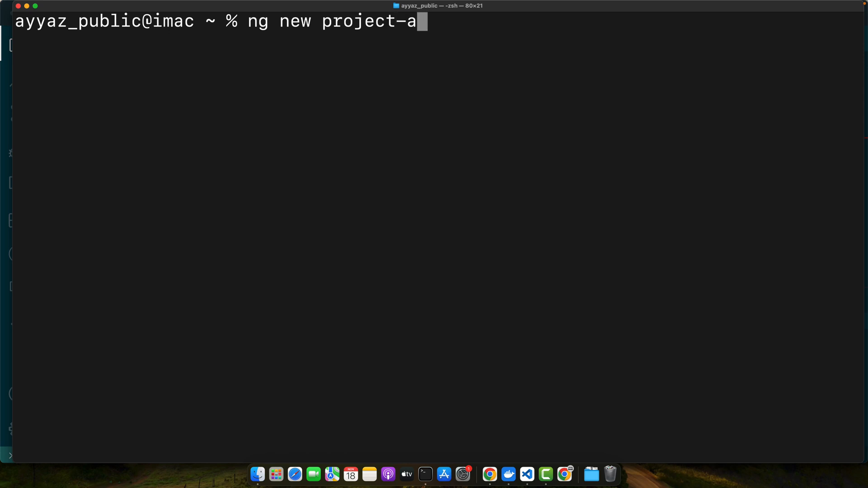
text(me)
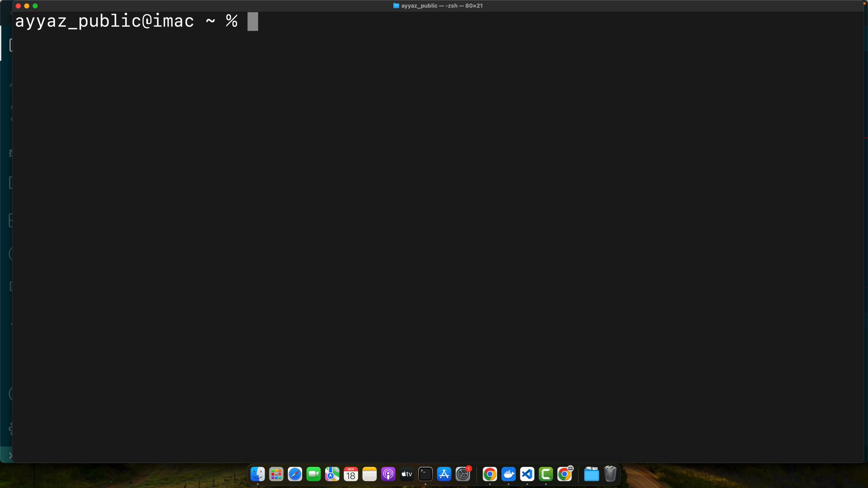
In a new zsh terminal for angular17, run npm install bootstrap.
click(526, 474)
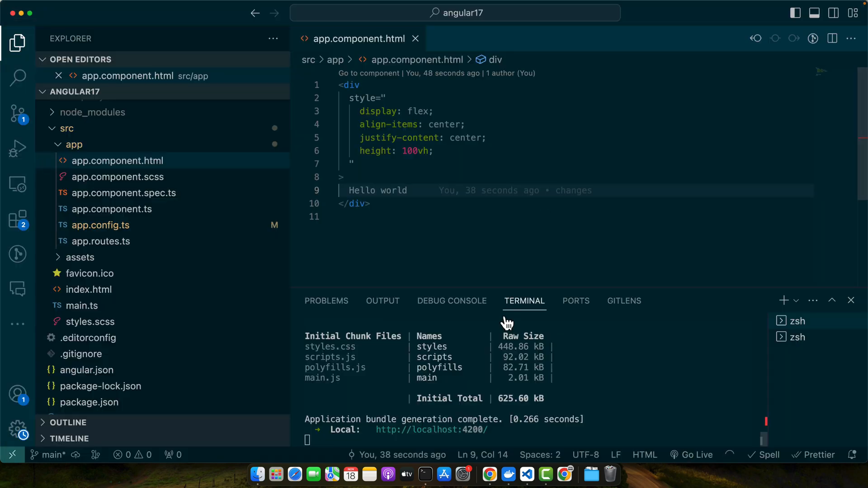
mouse_move(567, 361)
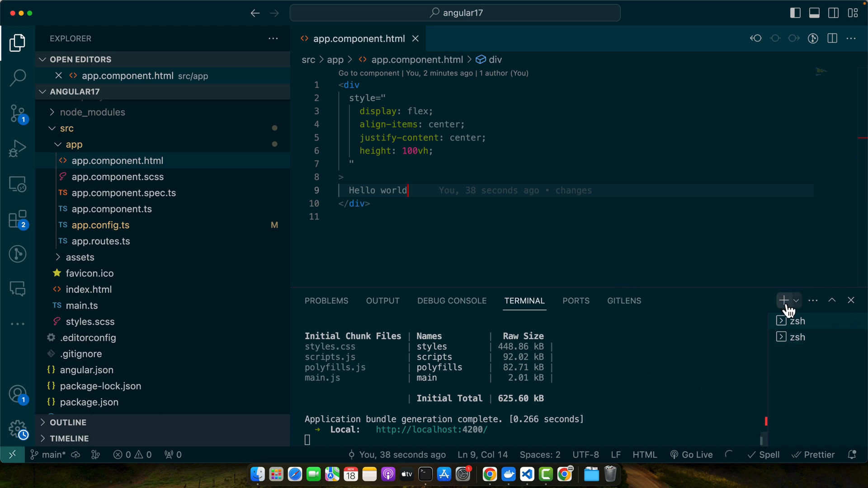
click(784, 301)
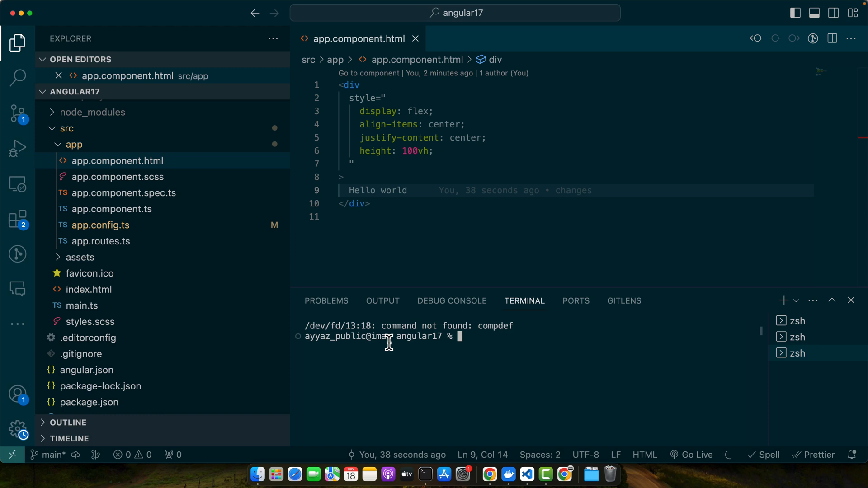
text(n)
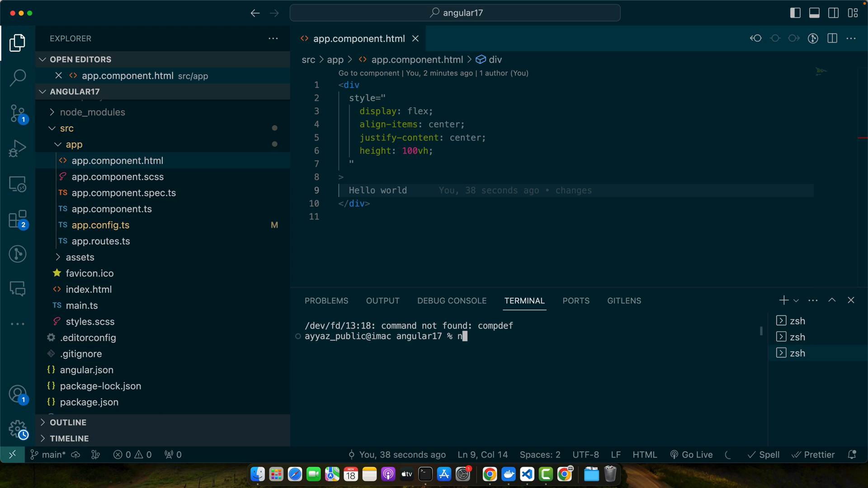
text(pm install boots)
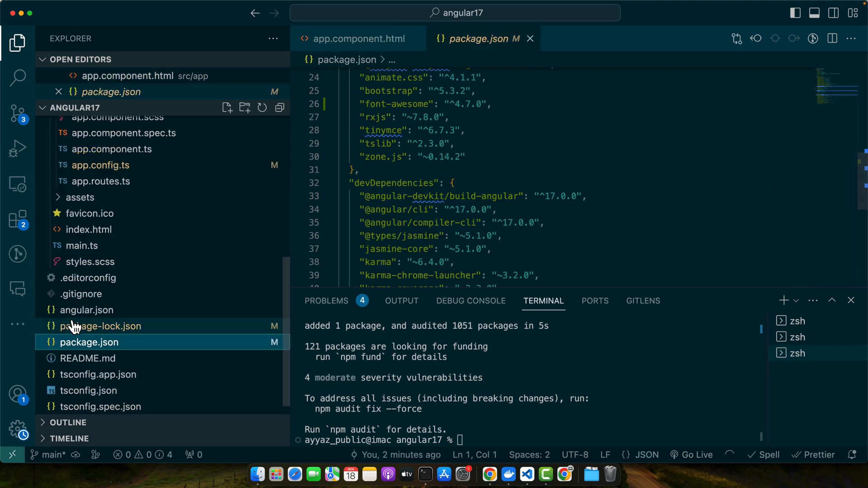
Confirm angular.json lists Bootstrap CSS plus Popper and Bootstrap scripts, then hide the terminal.
click(87, 309)
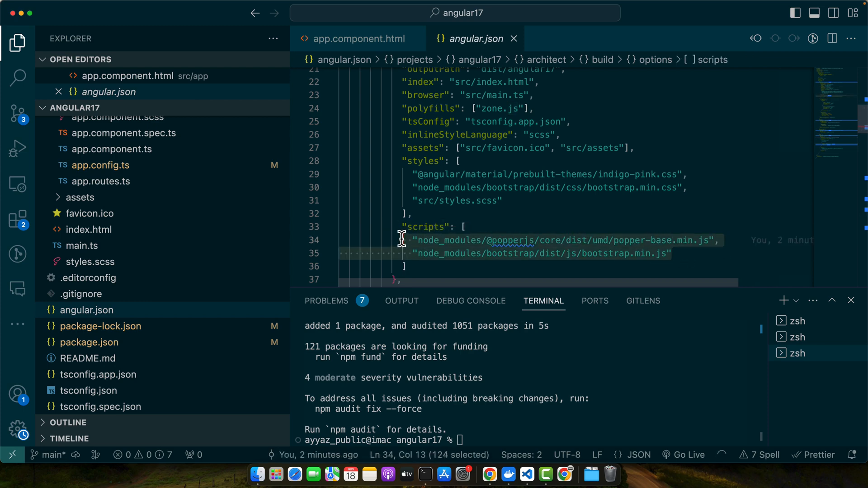
click(416, 187)
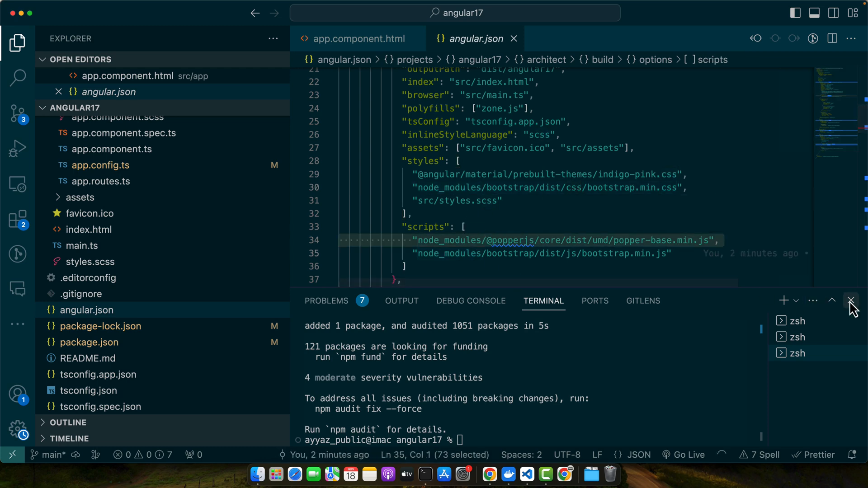
click(358, 39)
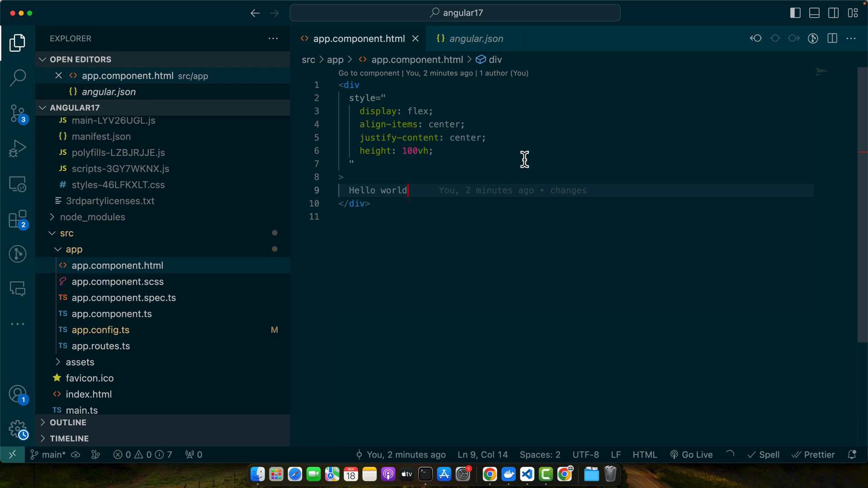
mouse_move(490, 219)
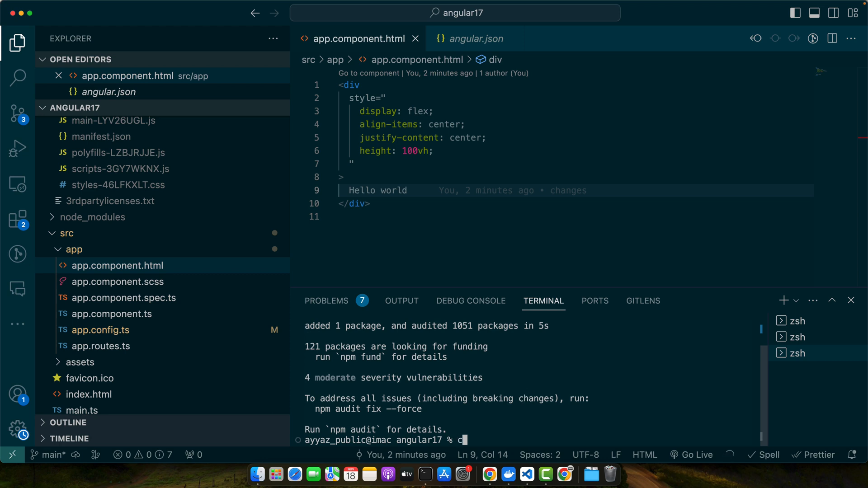
Generate the sample-form component with ng g c sample-form.
text(ng g)
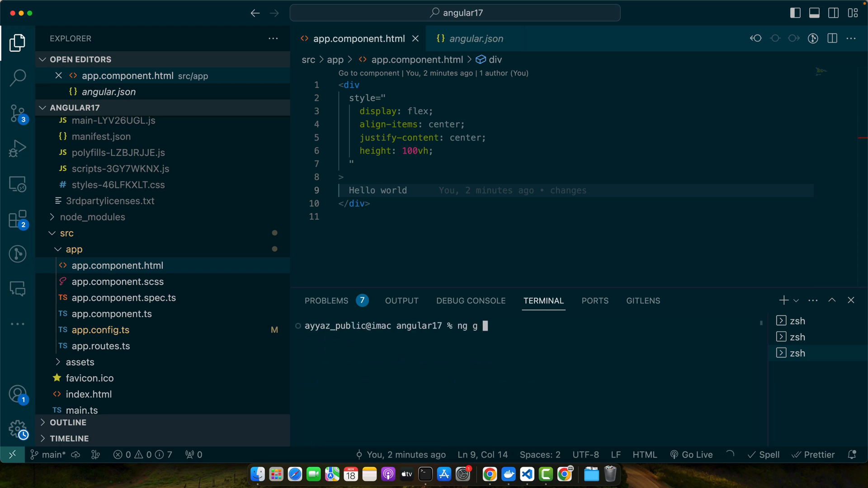
text(c sample-form)
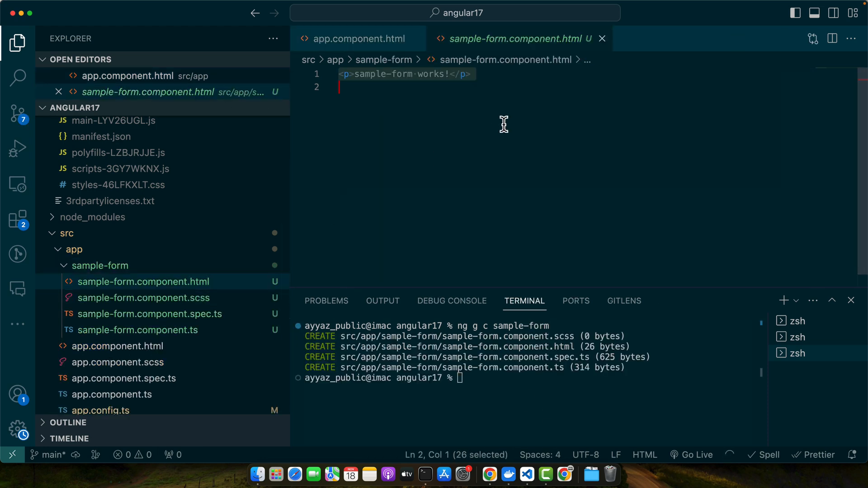
text(<nav>)
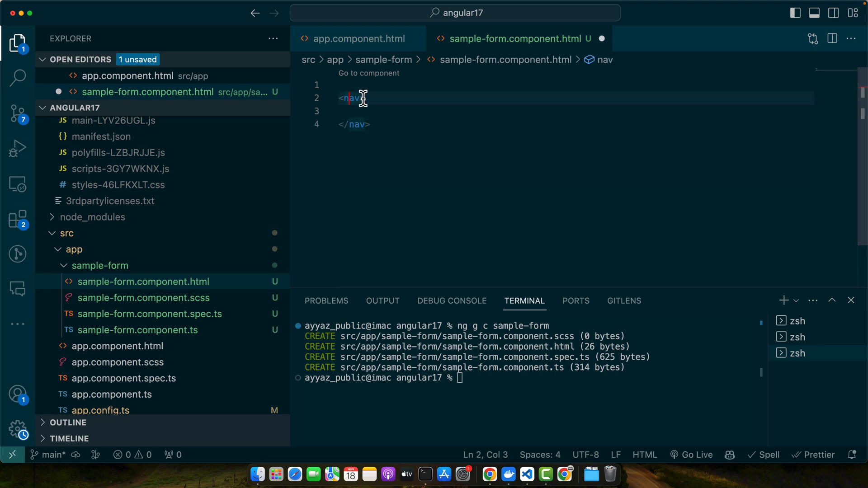
Write a nav.navbar.bg-primary containing a Show / Hide Password link in the template.
text(class="navbar navbar-light bg-primary mb-4)
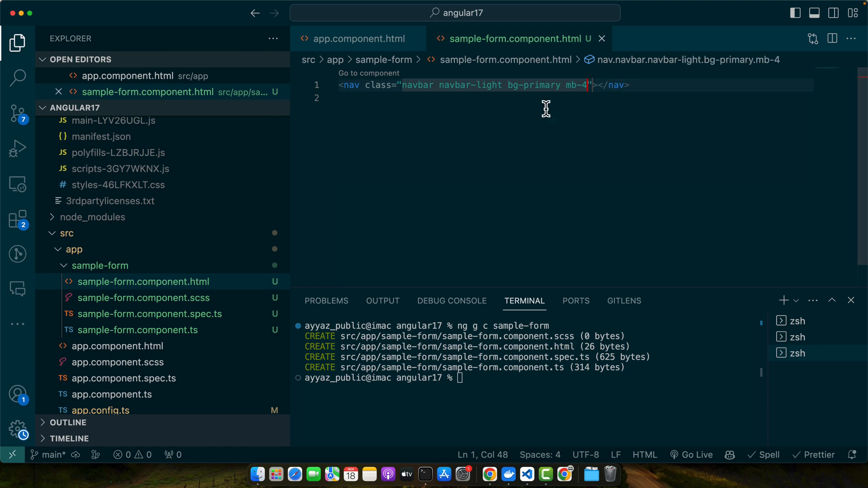
key(Return)
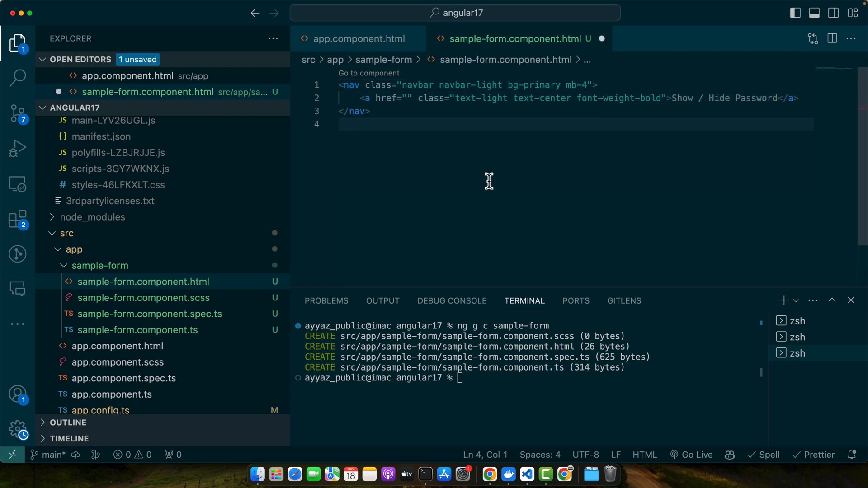
click(358, 39)
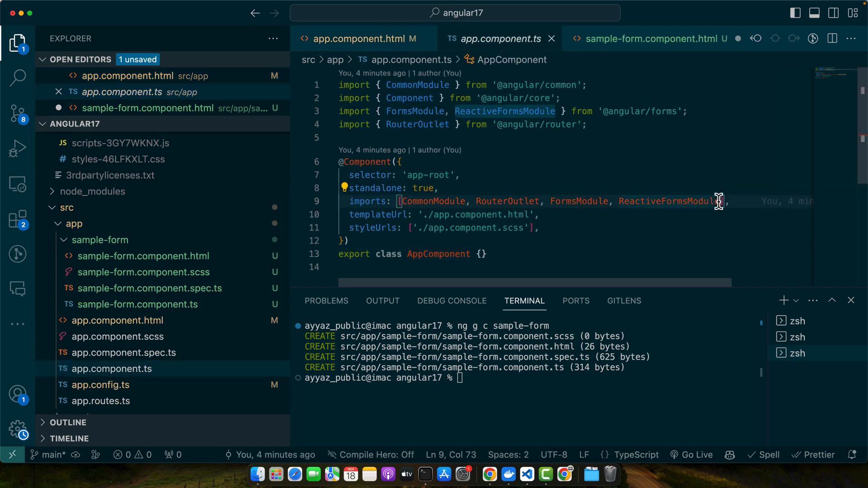
Add SampleFormComponent to the root imports and <app-sample-form> below the navbar in app.component.html.
text(,)
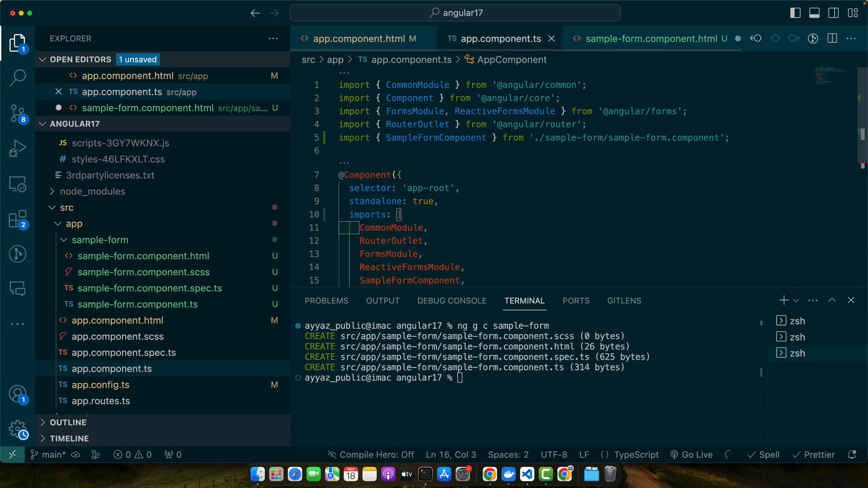
click(359, 39)
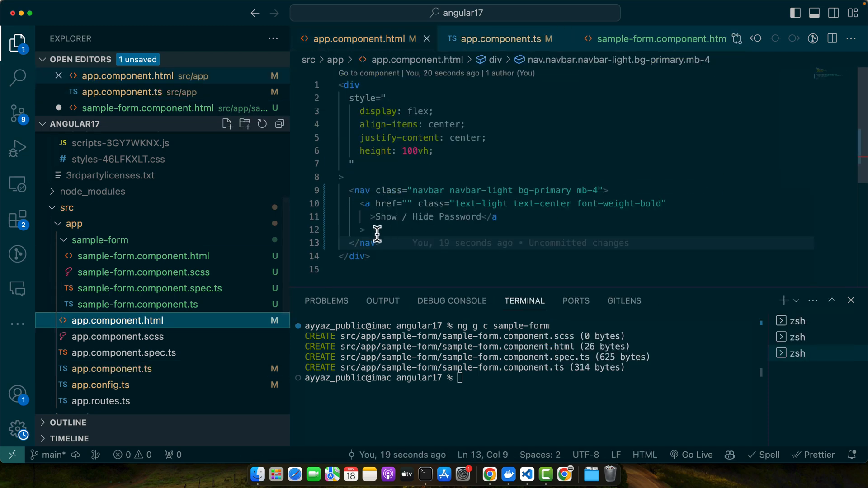
key(enter)
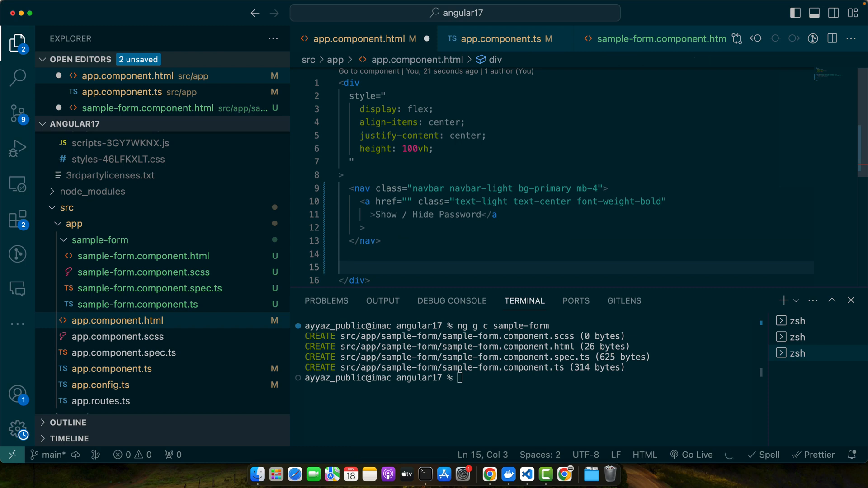
text(<app-sample-form></app-sample-form>)
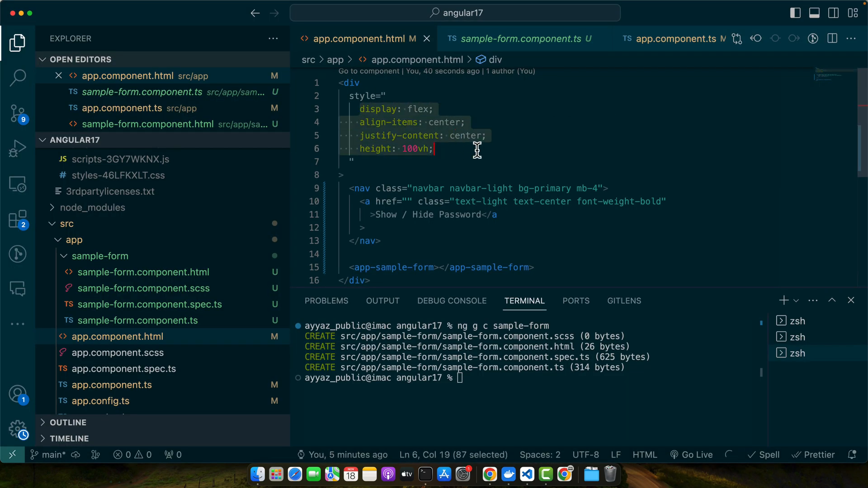
click(137, 320)
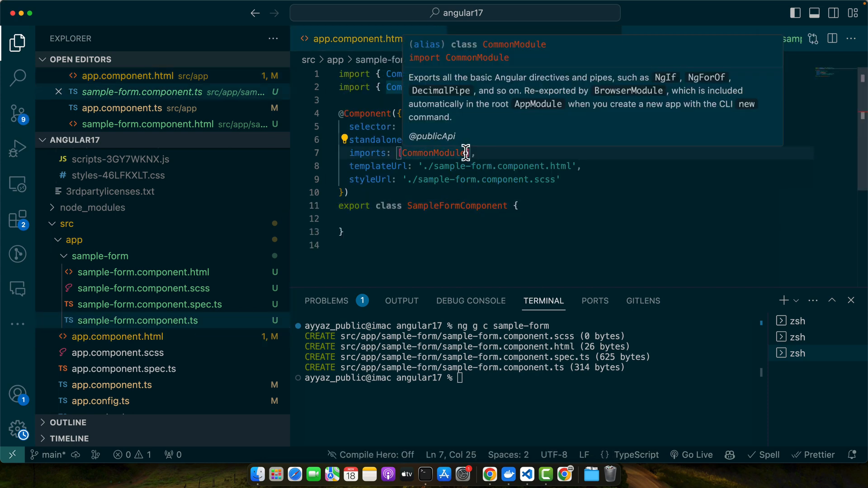
Declare registrationForm and call this.initRegForm() from the constructor, building the group with fb.group().
click(143, 272)
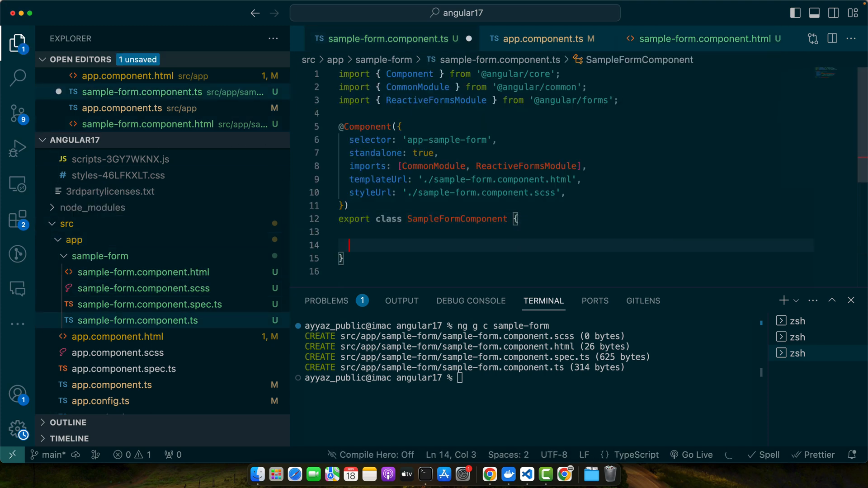
text(registrationForm?: FormGroup;)
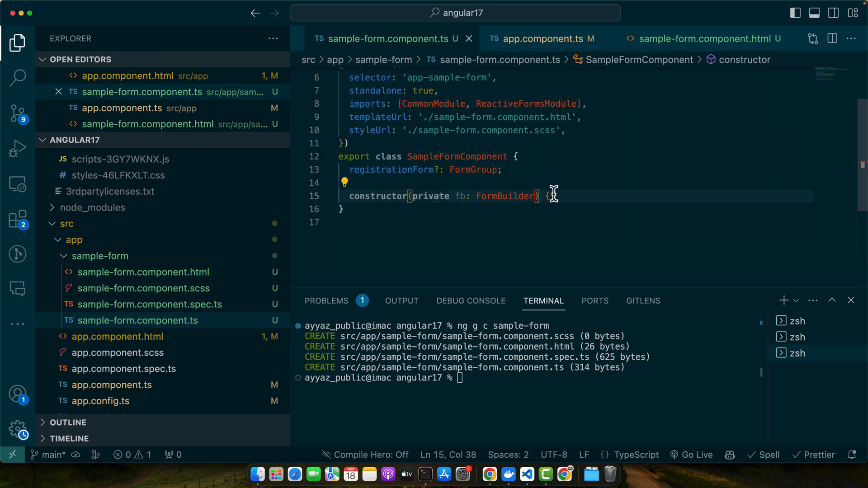
text(i)
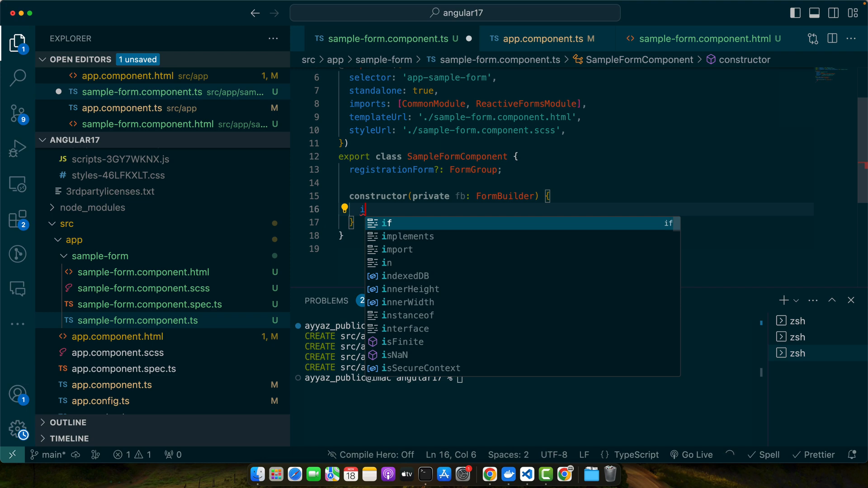
text(this.initRegForm();)
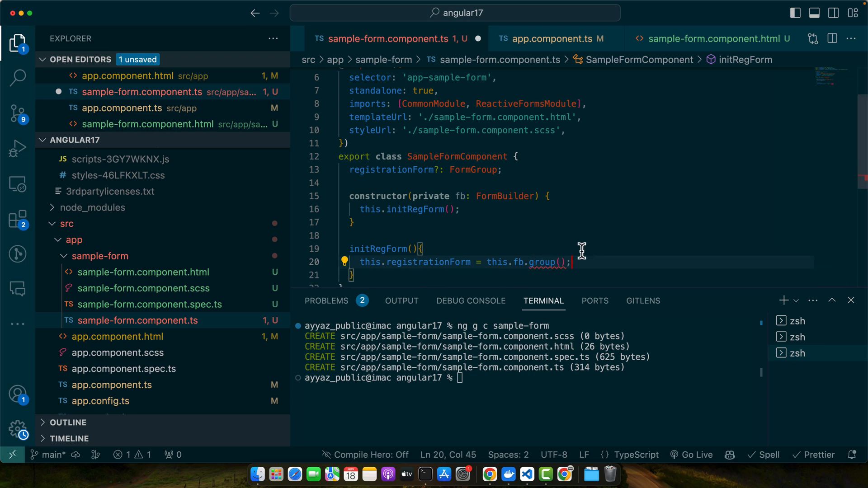
Add name, email, password and confirmPassword controls with Validators.required, minLength(3) on name and Validators.email on email.
text({})
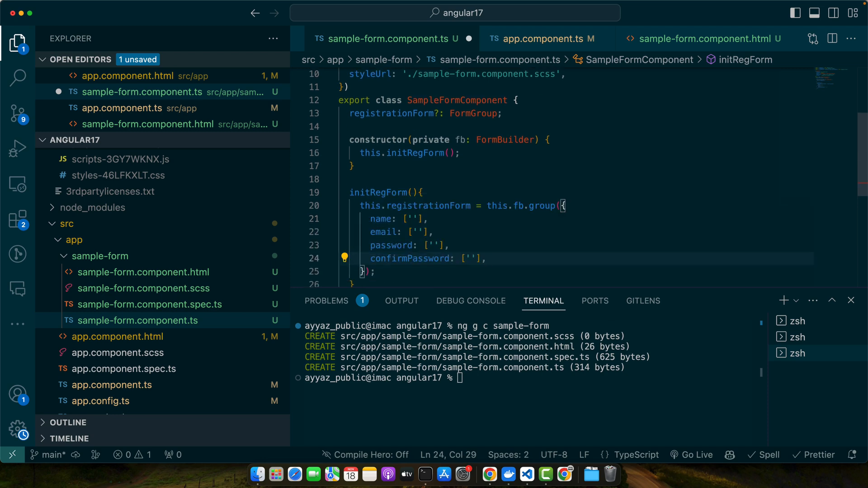
click(422, 218)
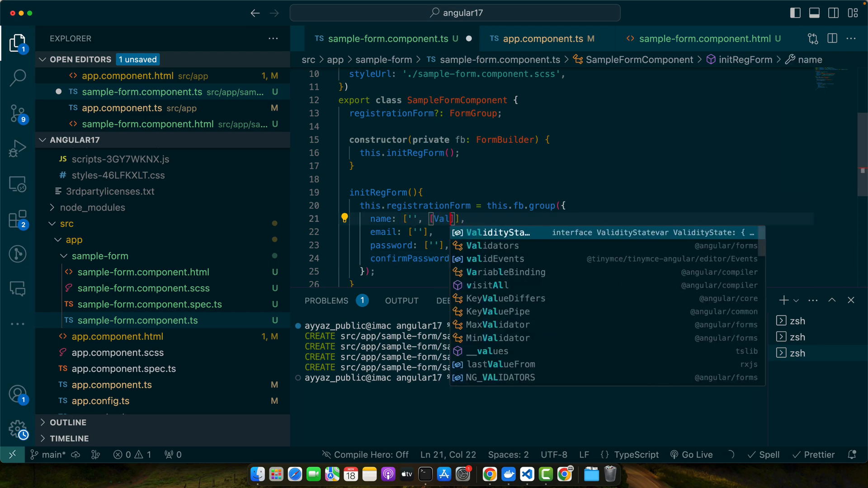
text(Validators.required, Validators.minLength(3))
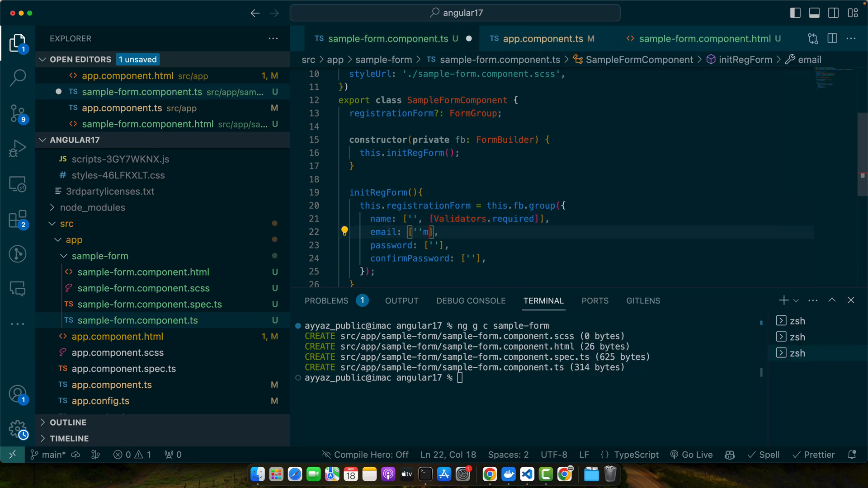
text(Validators.required])
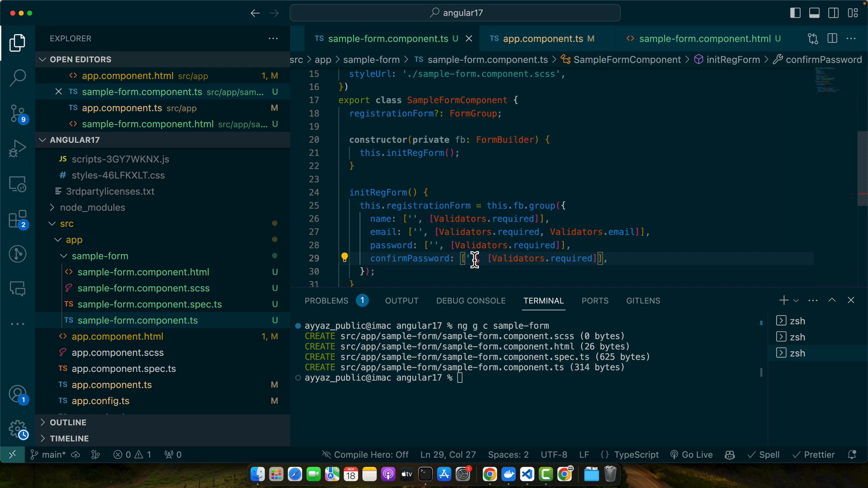
text('')
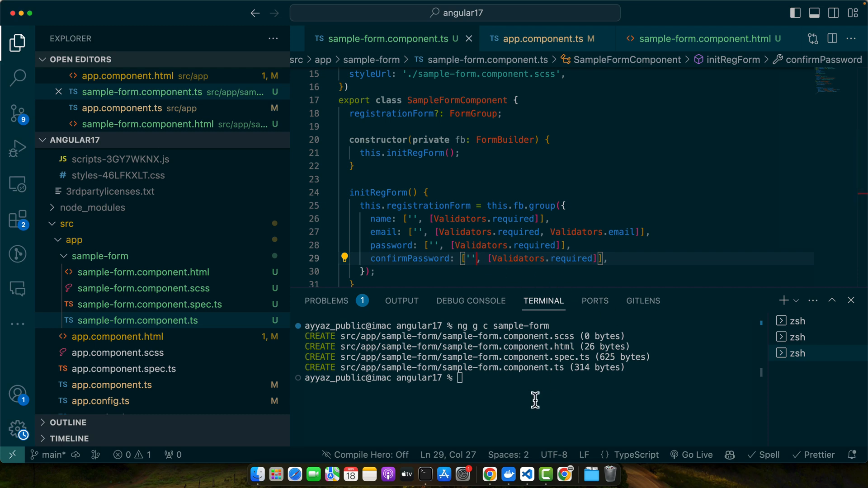
mouse_move(734, 433)
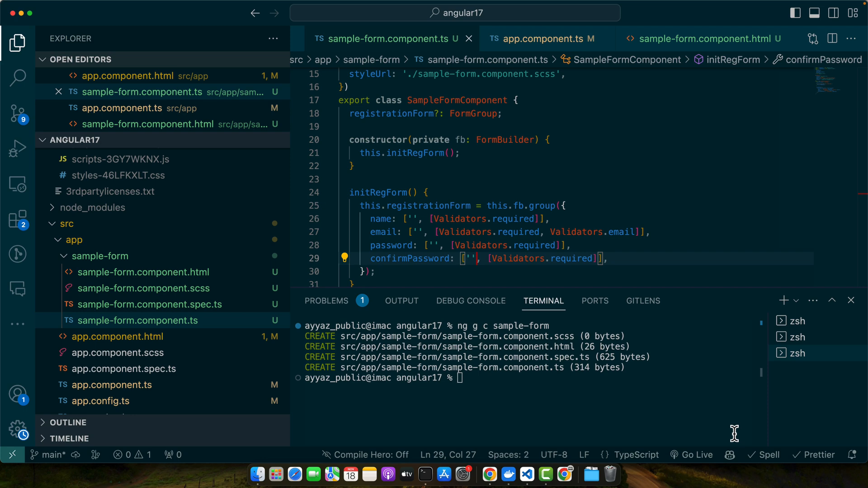
Add a form-group with label, password form-control input and an input-group-append span in sample-form.component.html.
click(708, 39)
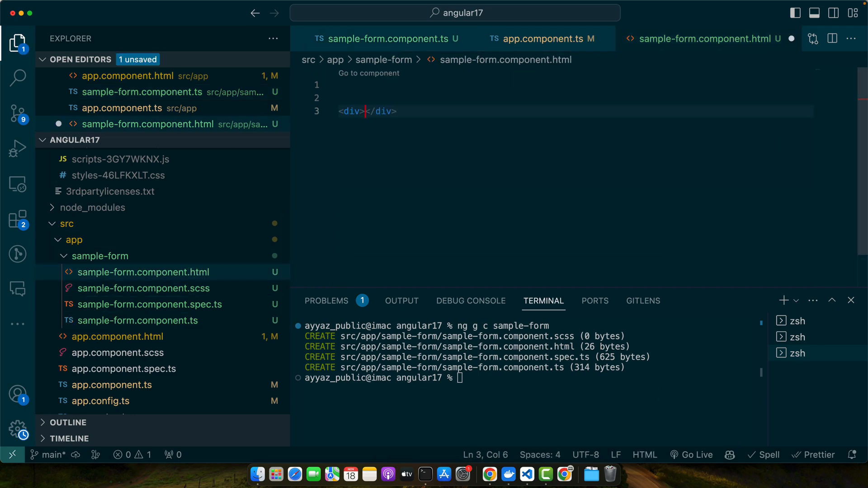
text(class="form-group">)
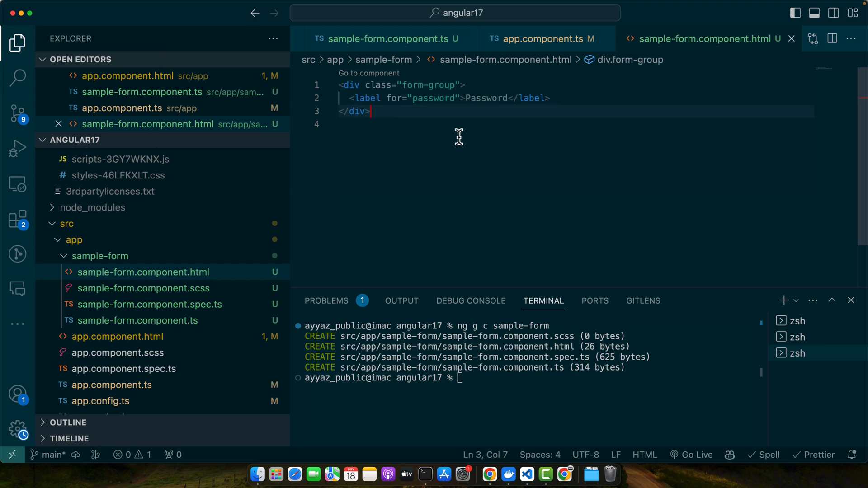
mouse_move(488, 143)
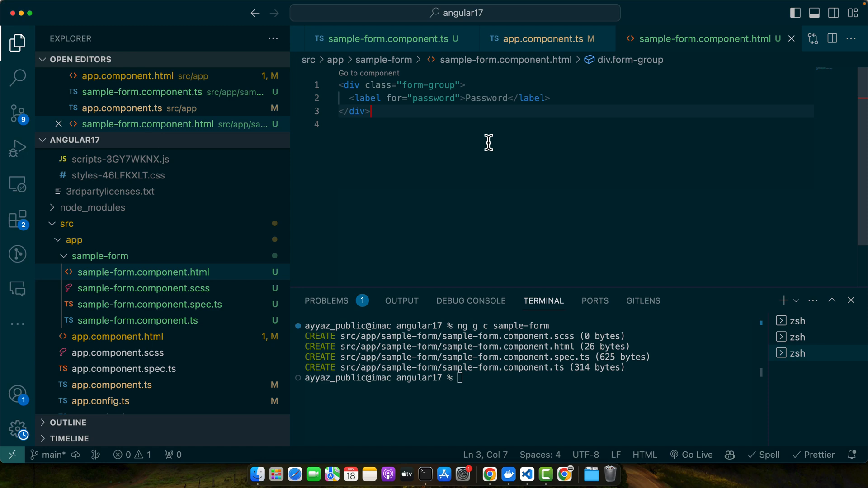
mouse_move(494, 137)
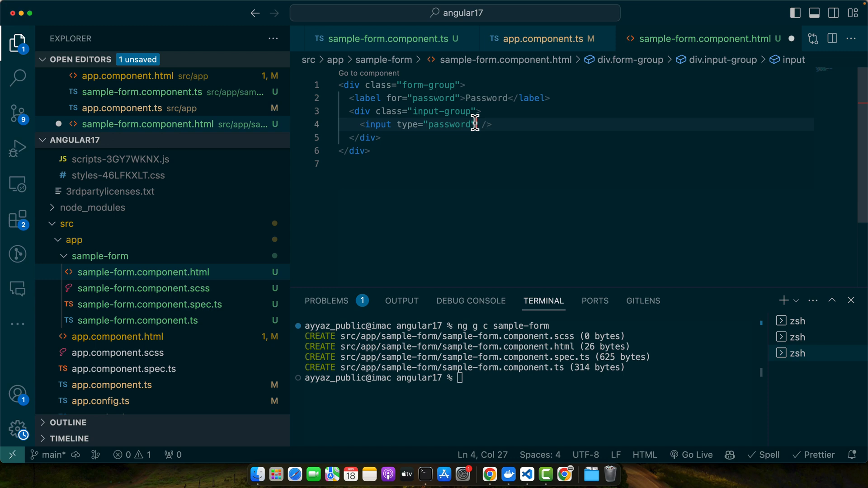
text(class="form-control)
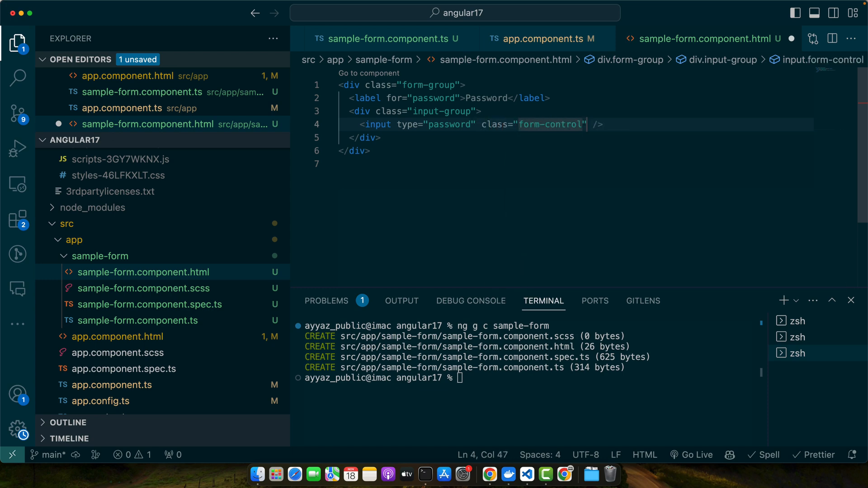
text(formcontrolName="")
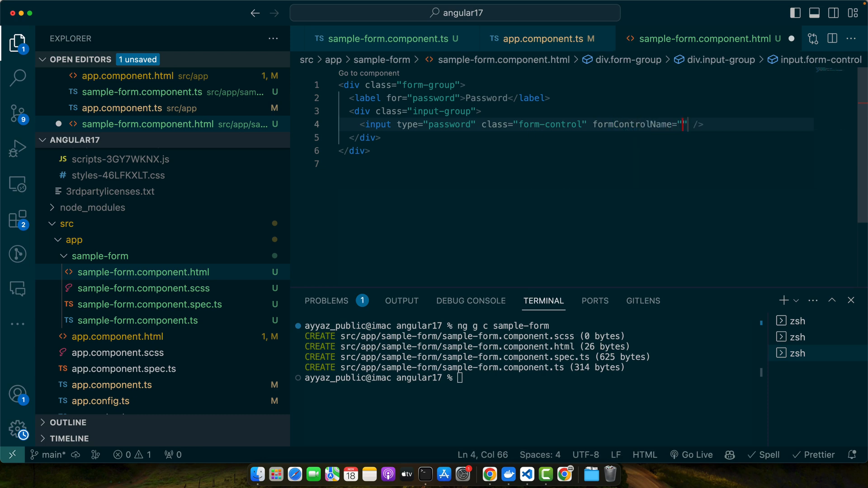
text(password)
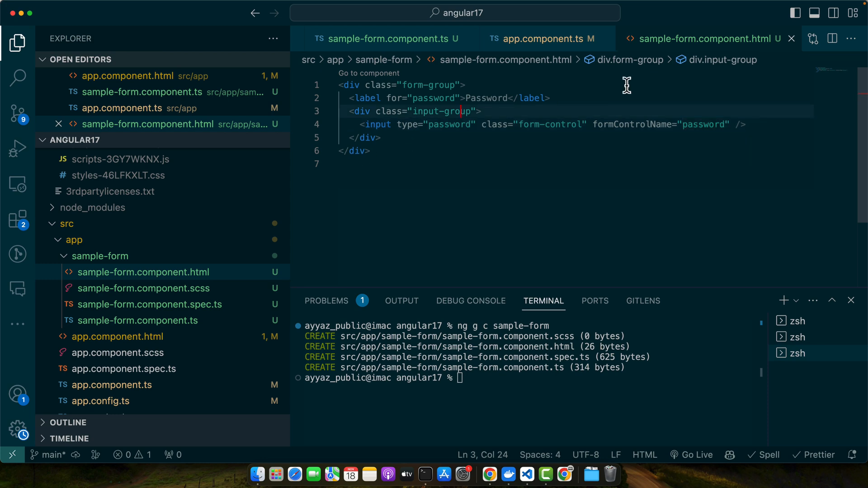
text(div.input-)
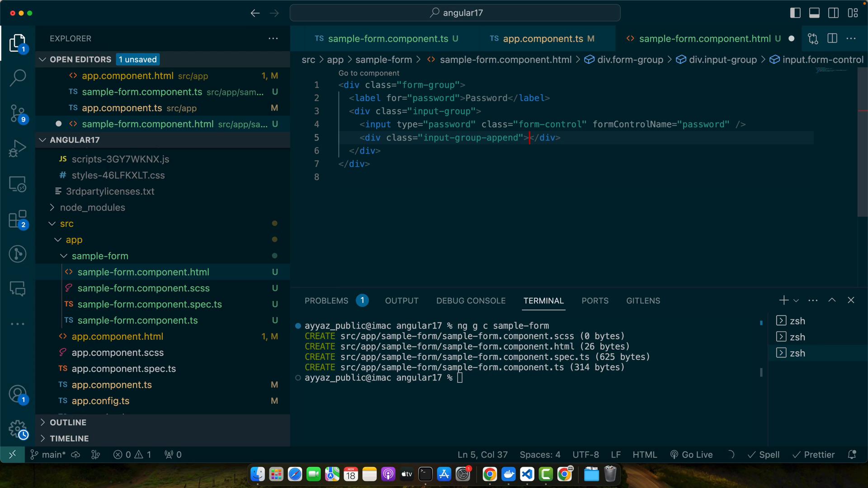
text(sp)
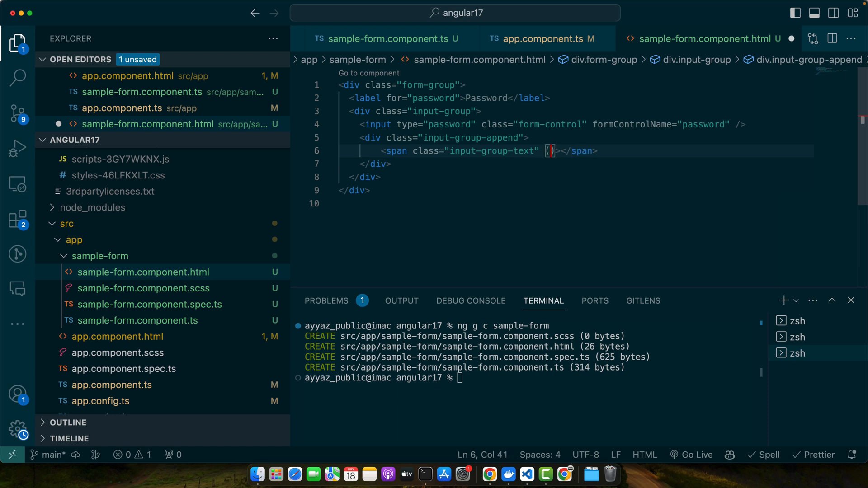
Make the span call toggleFieldTextType(), add an ngClass fa-eye / fa-eye-slash icon, and bind [type] to fieldTextType.
text((click)="toggleFieldTextType()")
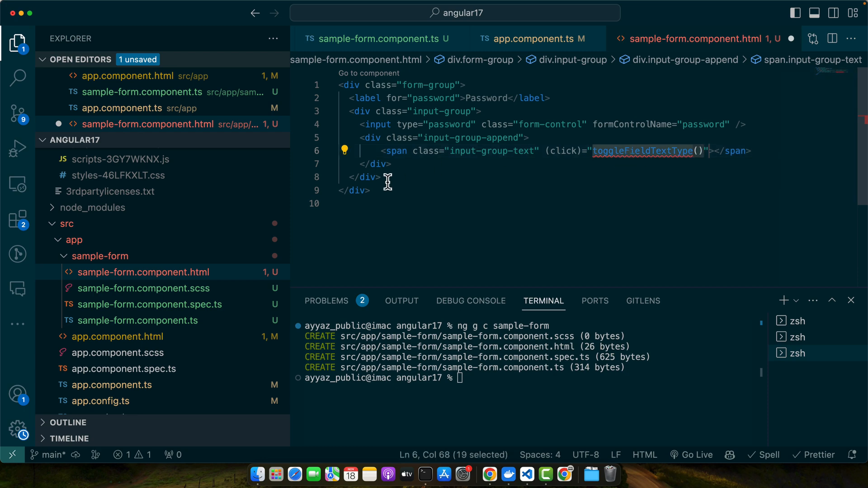
text(<i class="fa fa-eye" aria-hidden="true"></i>)
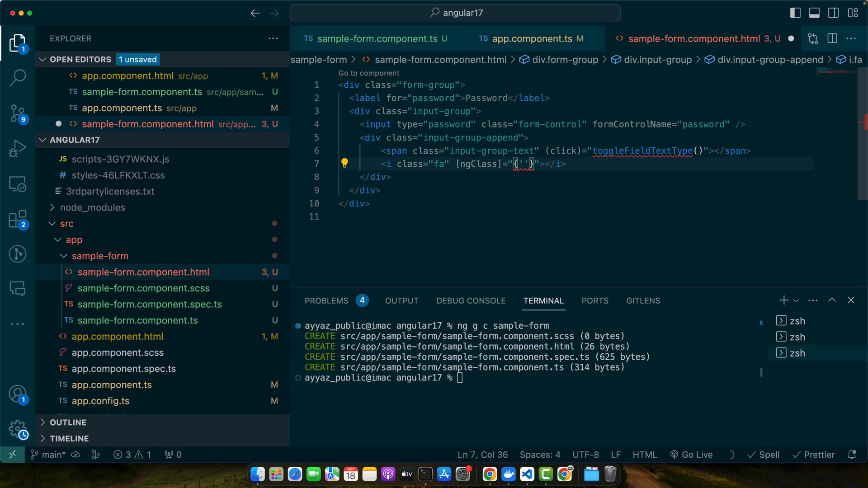
text(fa-eye-slash)
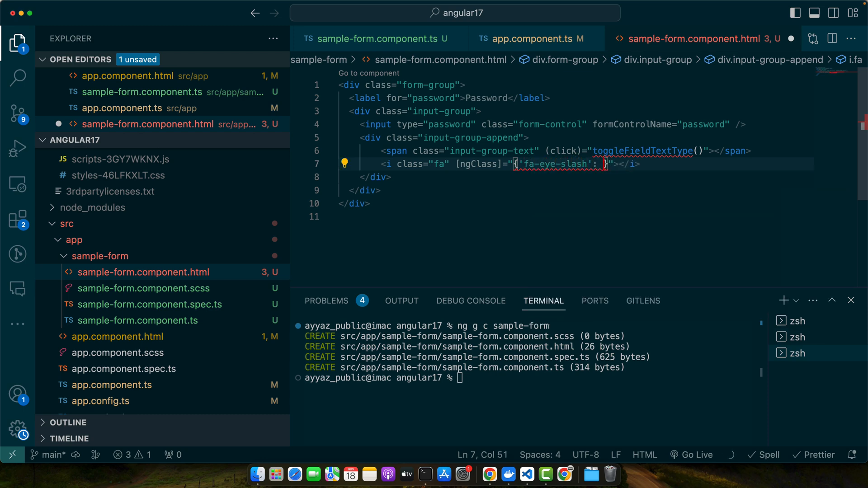
text(!fieldTextType, 'fa-eye': fieldTextType)
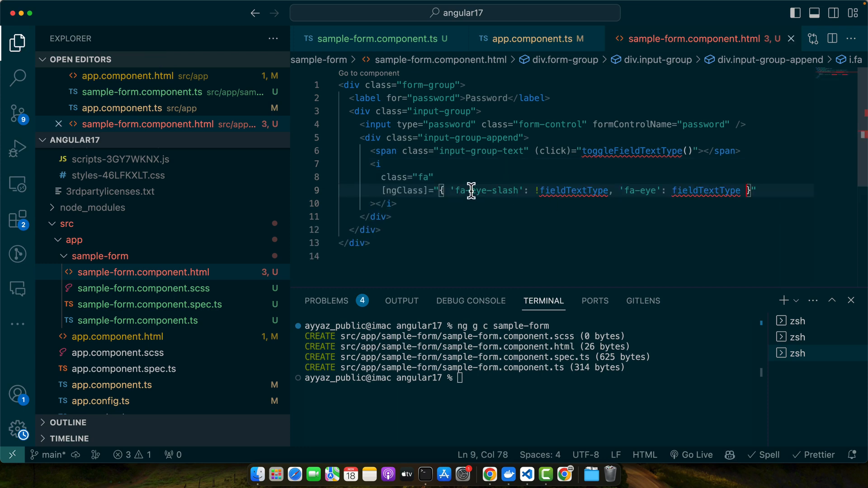
double_click(410, 123)
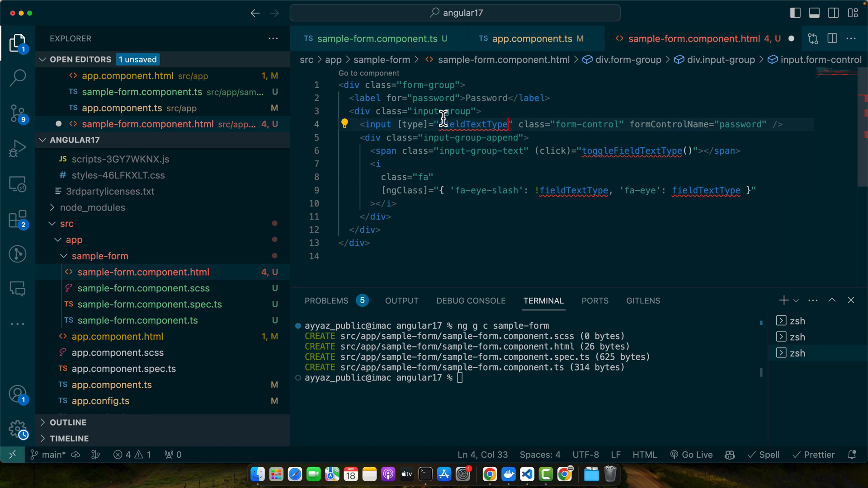
text(? 'text' : 'password'")
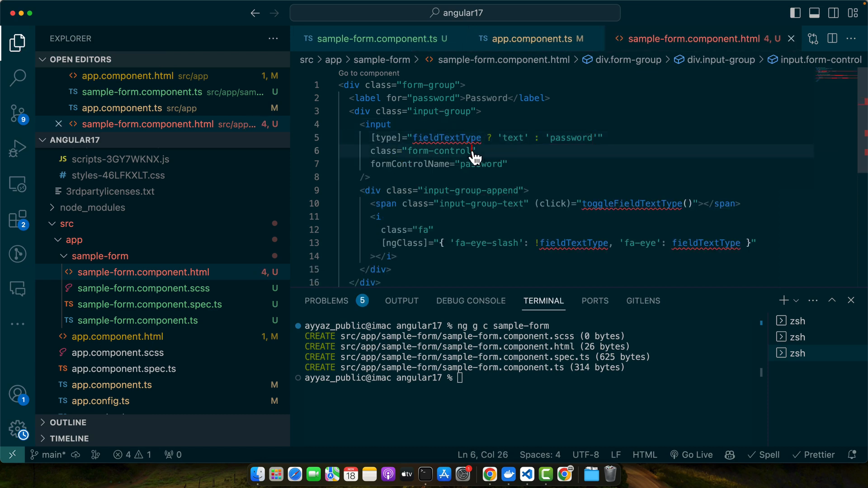
Add a fieldTextType flag and a toggleFieldTextType method that flips it in sample-form.component.ts.
click(137, 320)
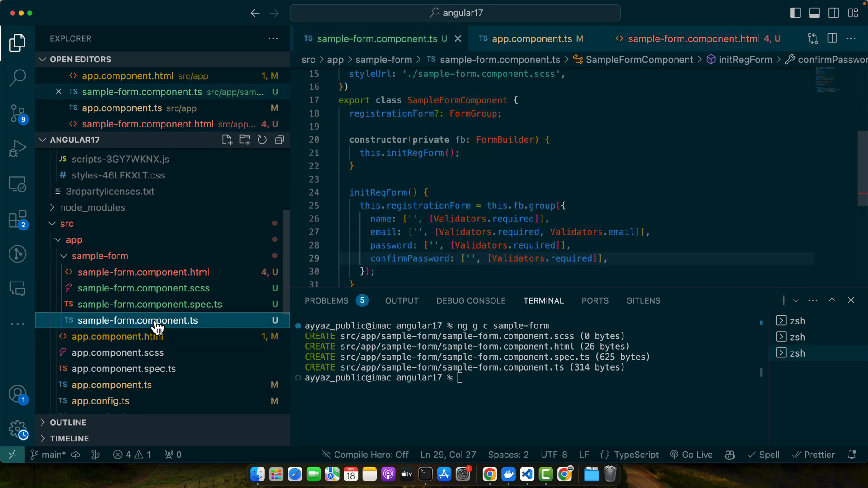
scroll(up, 3)
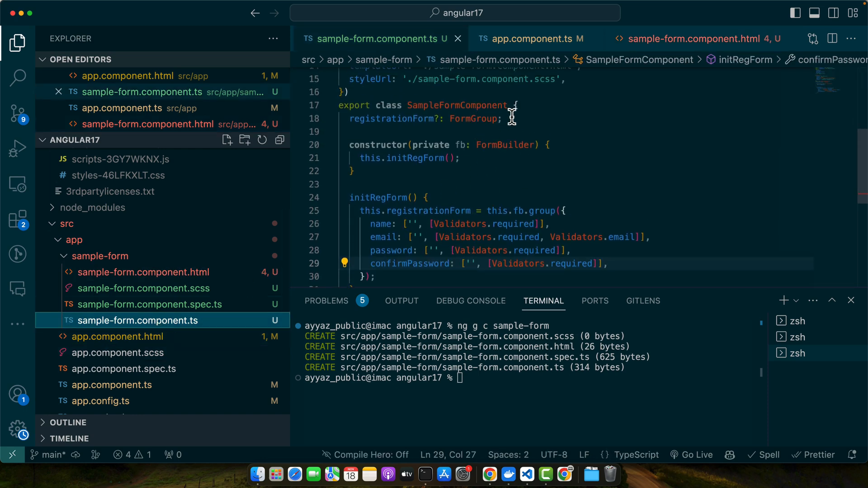
text(fiel)
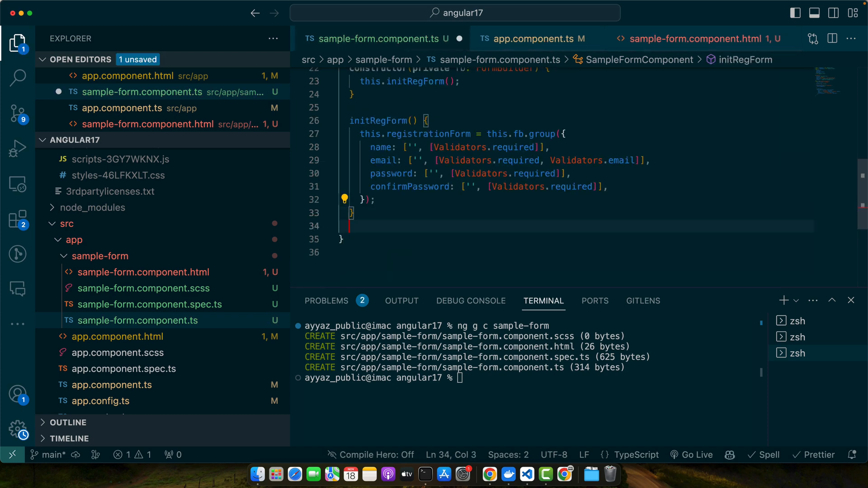
text(toggeFieldTextType() {)
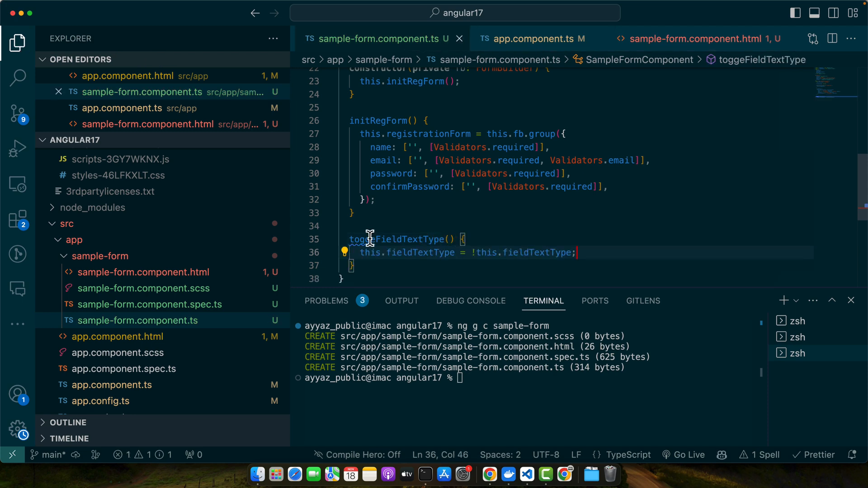
Type a password into the running page in Chrome and try revealing it.
double_click(405, 253)
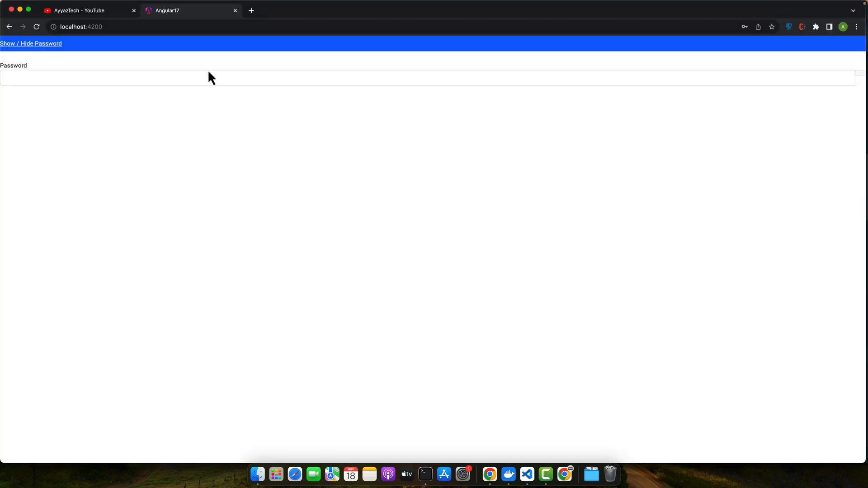
text(password)
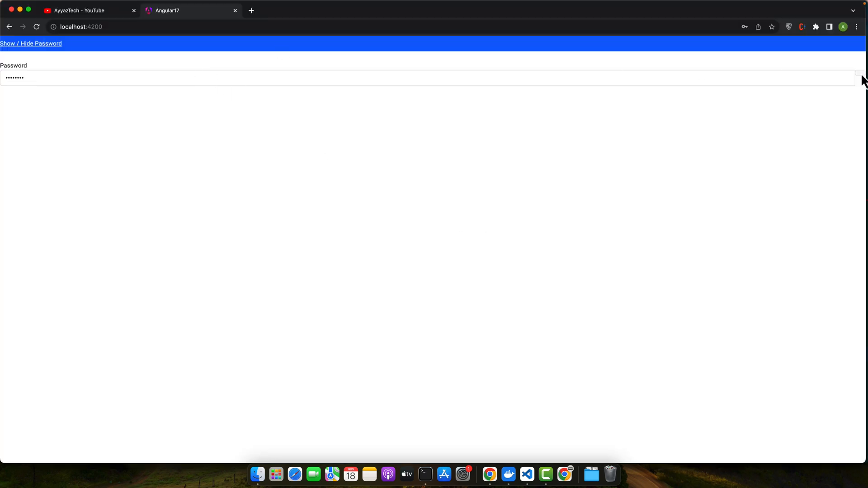
click(526, 475)
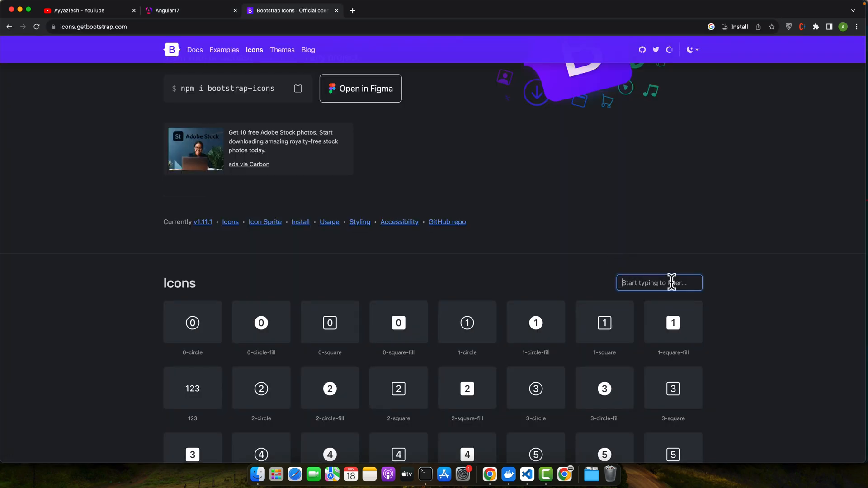
Filter Bootstrap Icons for 'eye' and open the eye-slash icon.
text(eye)
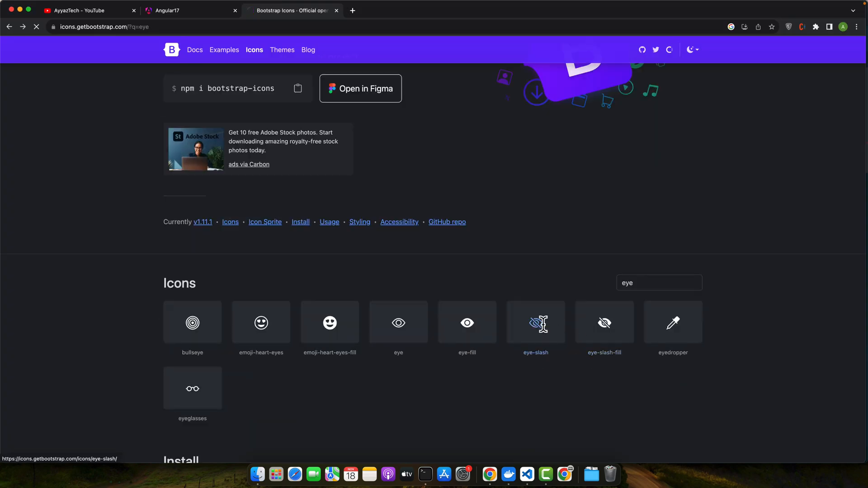
click(534, 323)
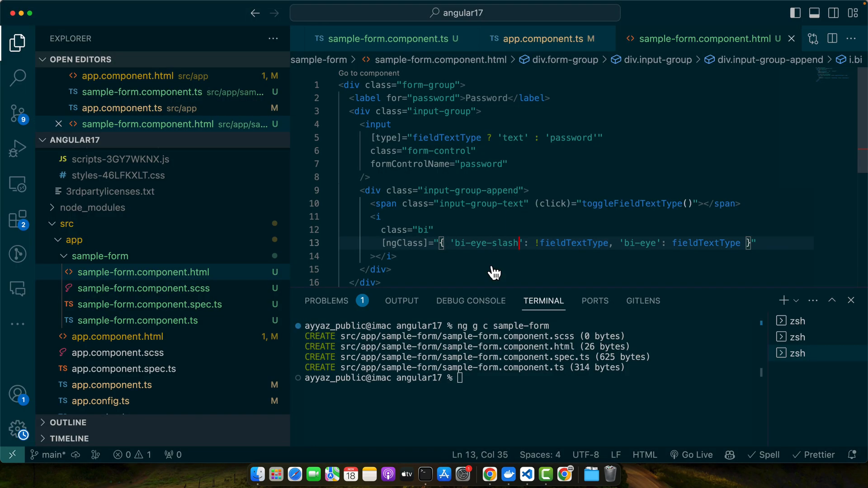
Run npm i bootstrap-icons and add a path comment at the top of src/styles.scss.
text(npm i bootstrap-icons)
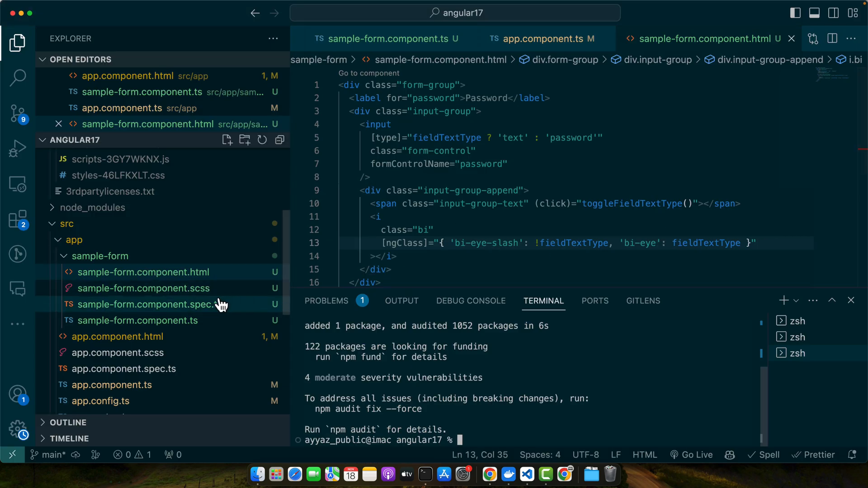
click(90, 297)
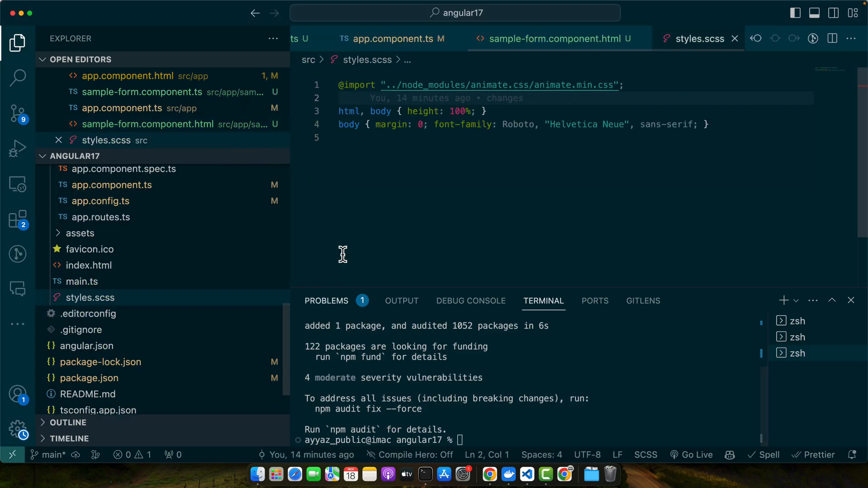
text(// Path: src/styles.scss)
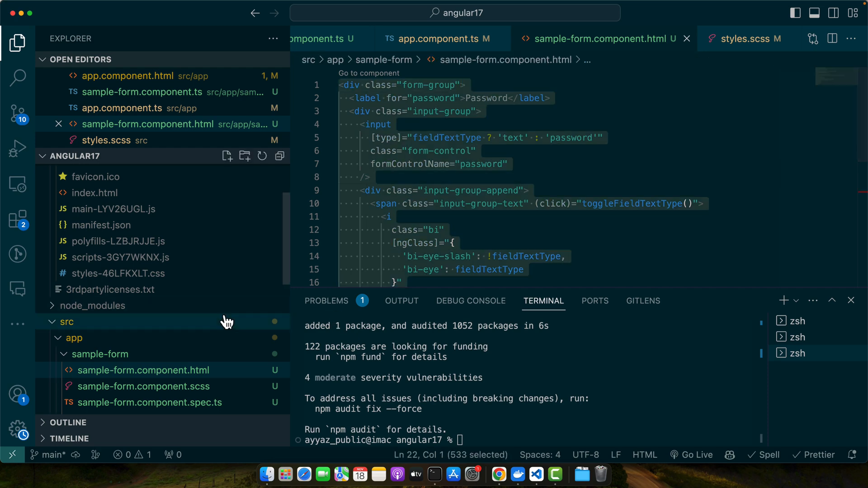
Add style="width: 400px; display: block" to the app-sample-form tag in app.component.html.
click(127, 76)
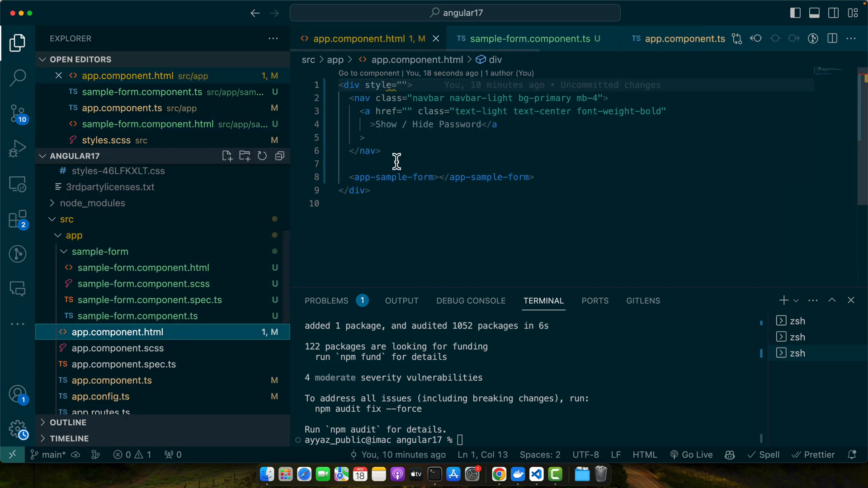
text(style="width: 400px;)
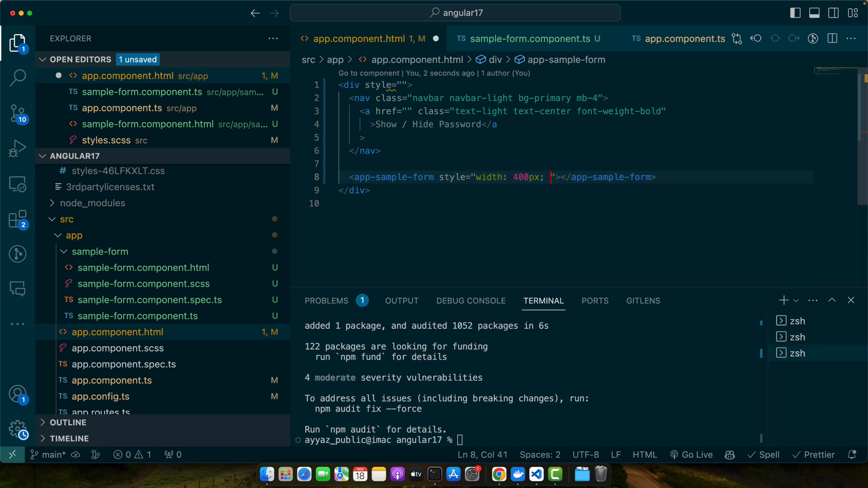
text(display: block)
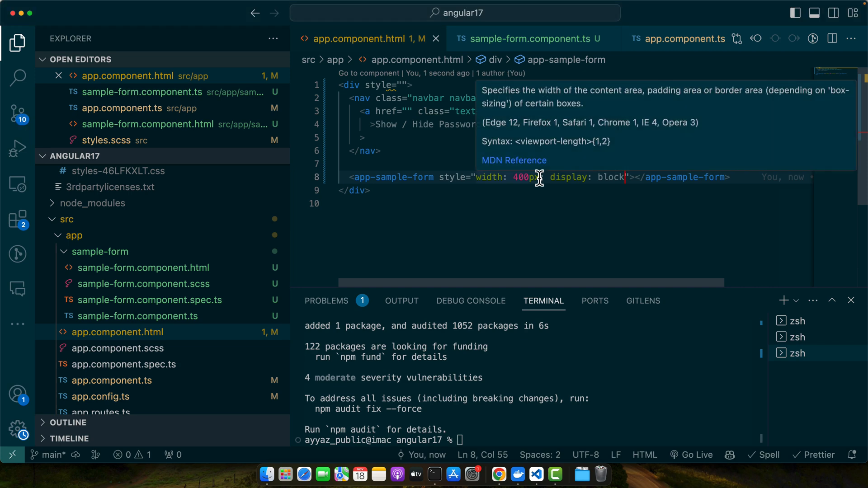
click(499, 475)
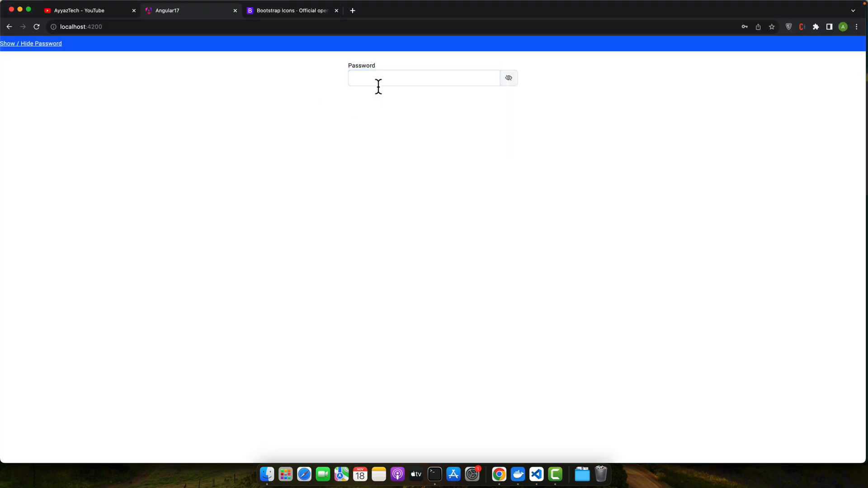
text(asdfasdfadf)
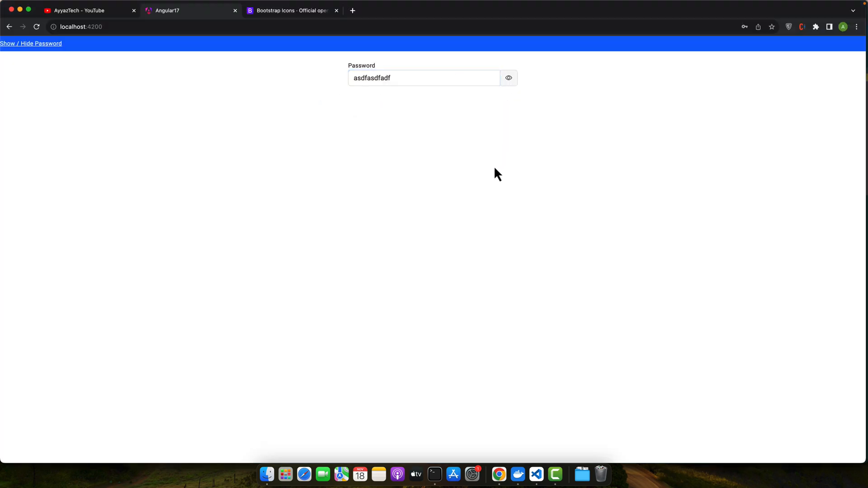
click(535, 475)
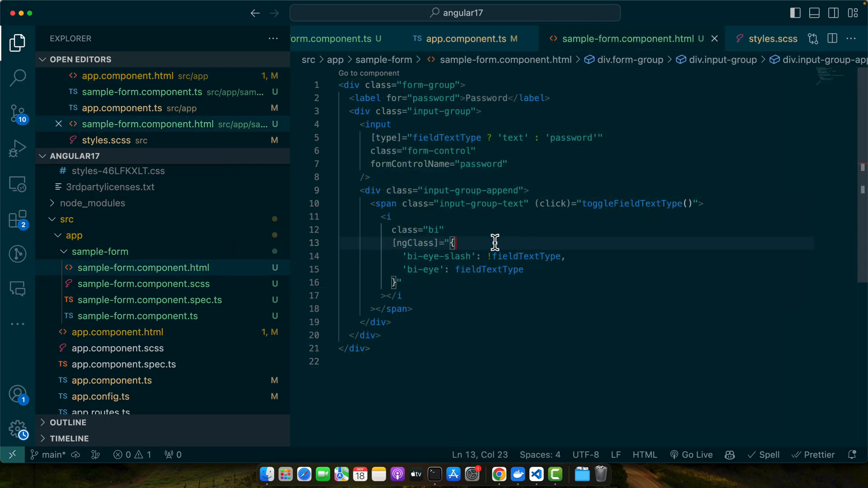
Duplicate the form-group div into Name and Email text inputs above the password field.
click(368, 348)
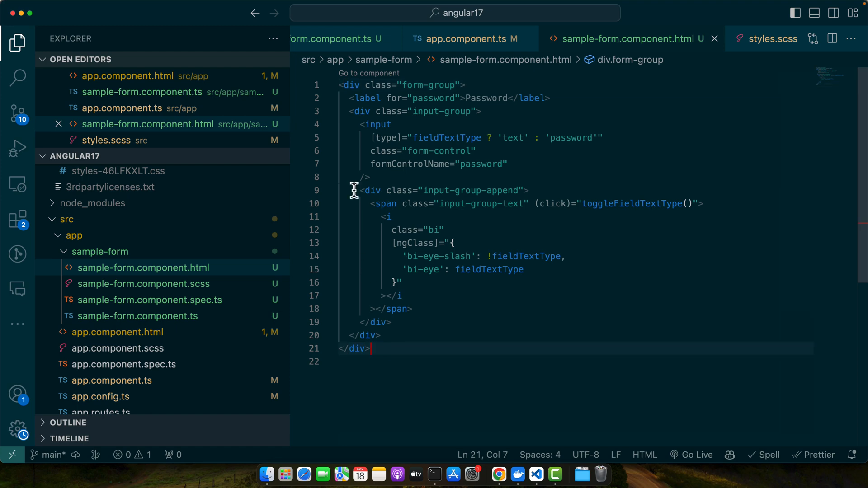
text(div.form)
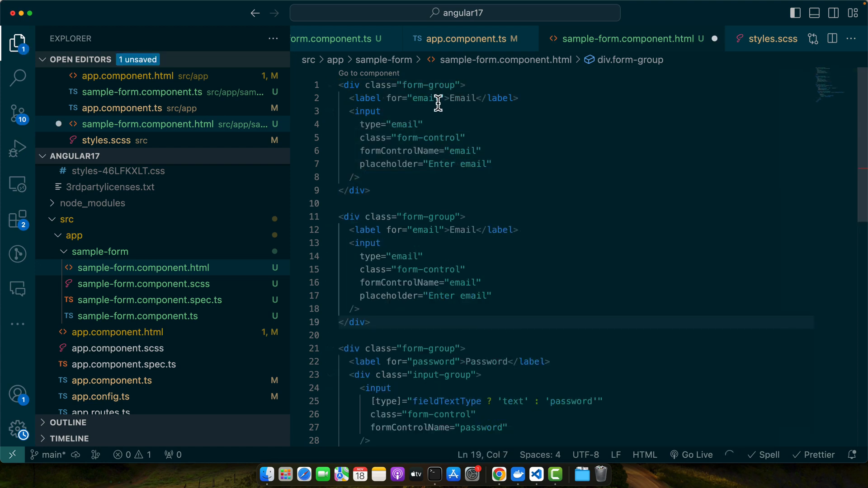
text(te)
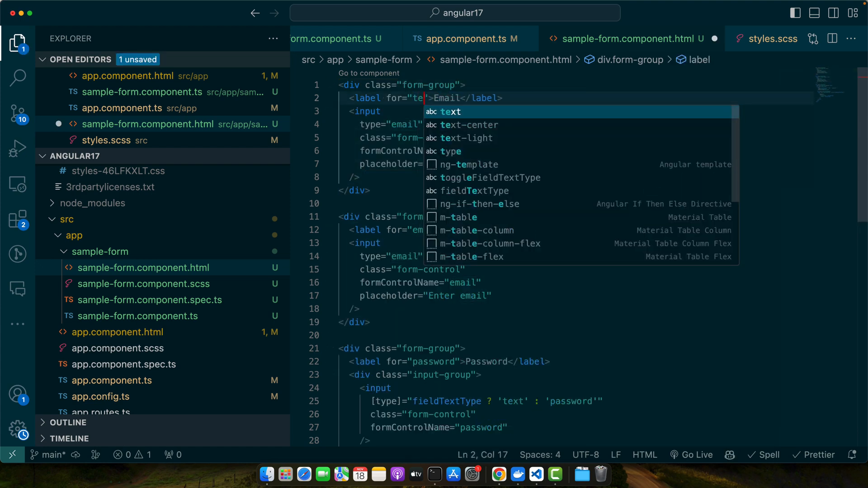
Add a .form- rule in the sample form stylesheet and review the rendered three-field form.
click(144, 284)
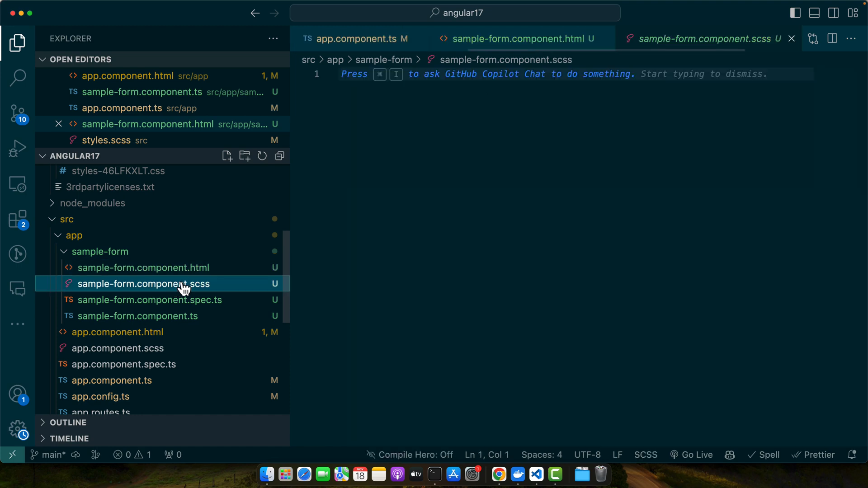
text(.form-)
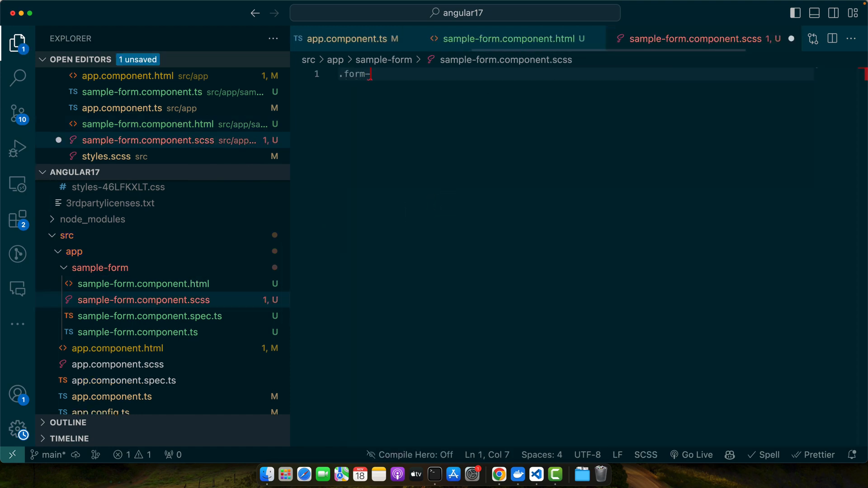
click(510, 39)
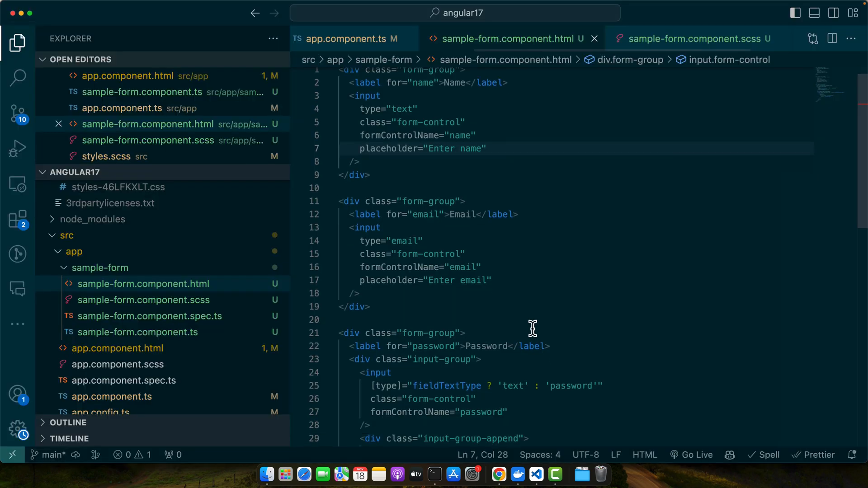
scroll(down, 3)
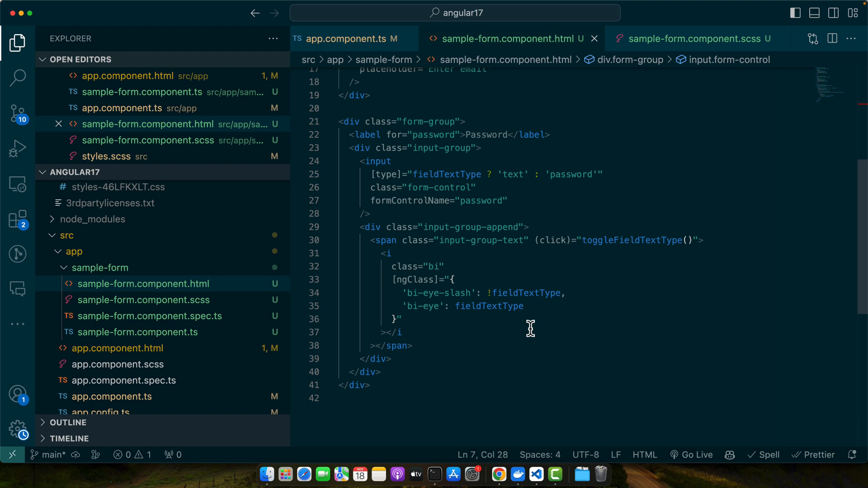
click(191, 10)
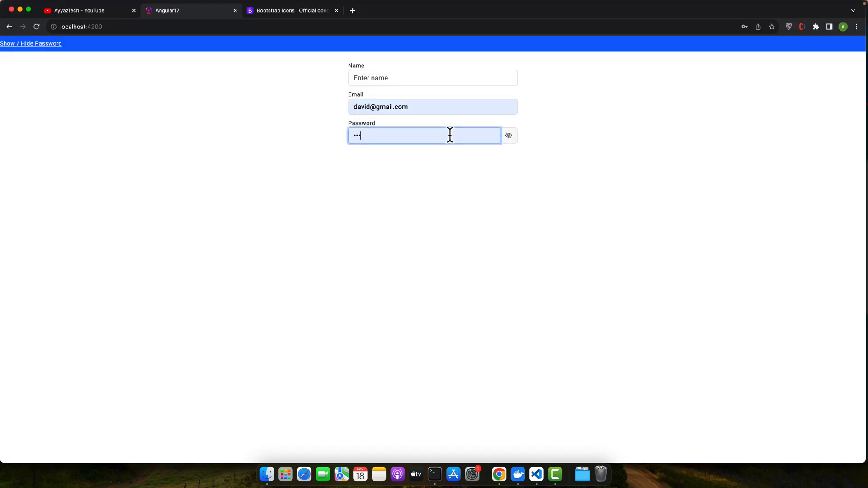
Inspect the password eye icon and expand its span.input-group-text wrapper in DevTools.
click(536, 474)
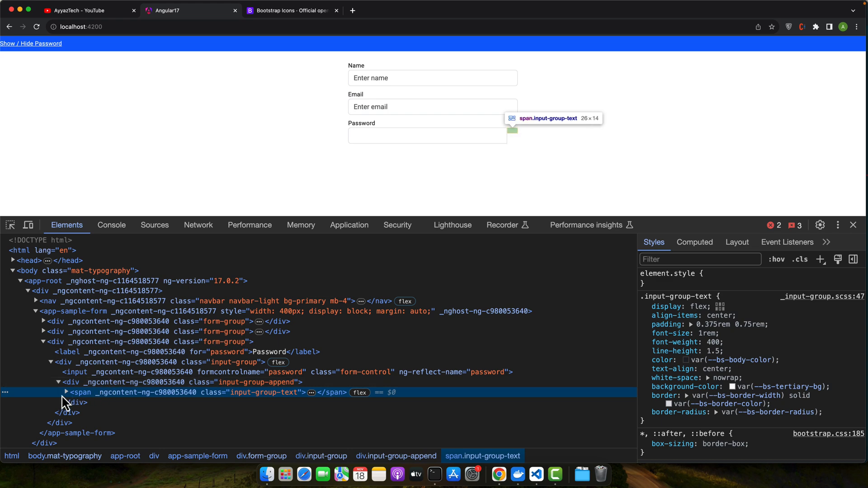
click(536, 475)
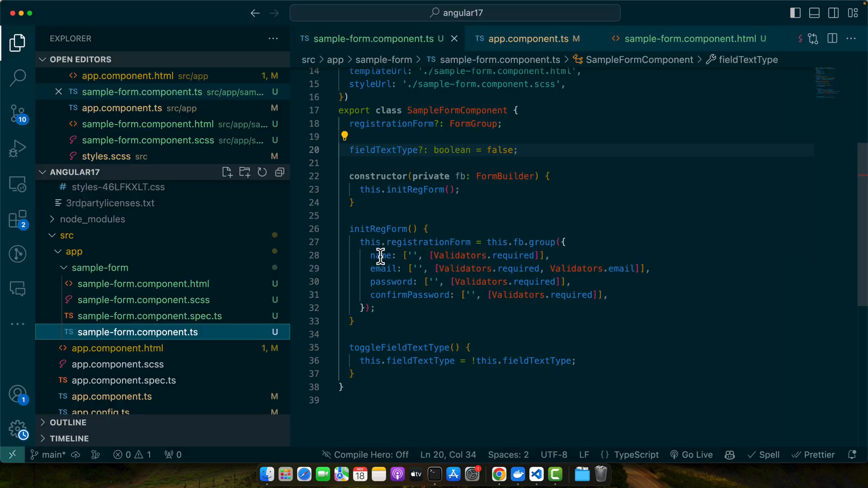
mouse_move(395, 295)
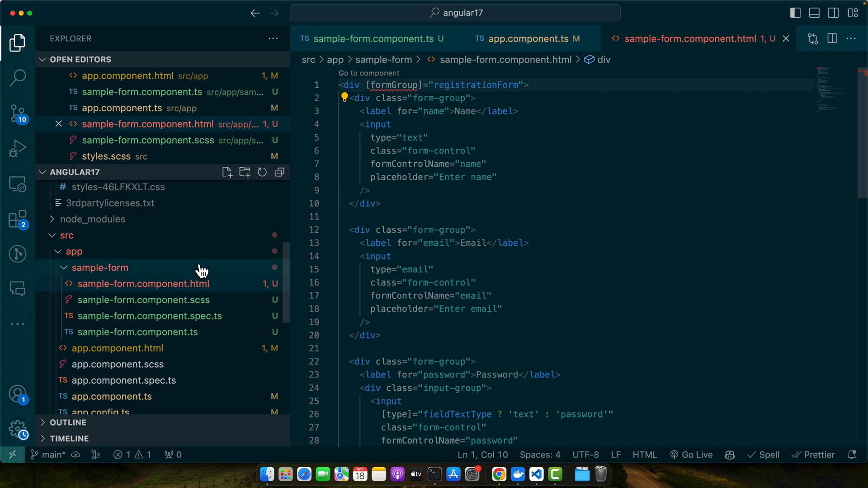
Wrap the template in the registrationForm group and build fb.group in the constructor.
click(138, 331)
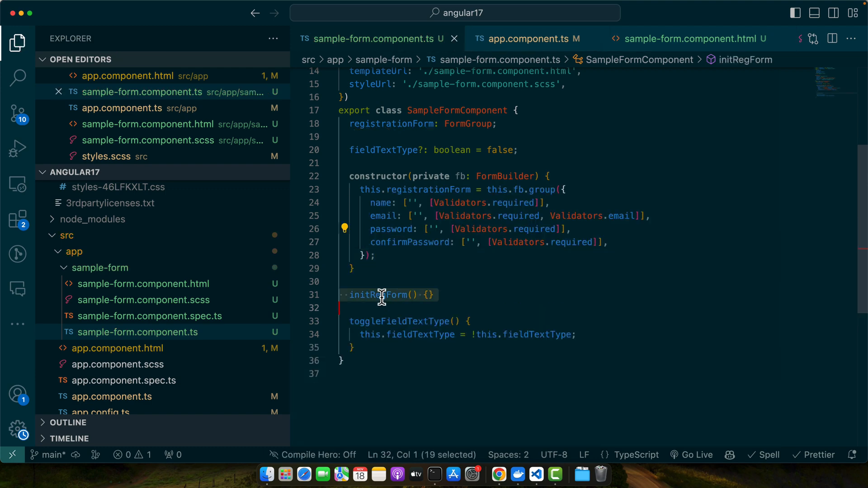
click(497, 475)
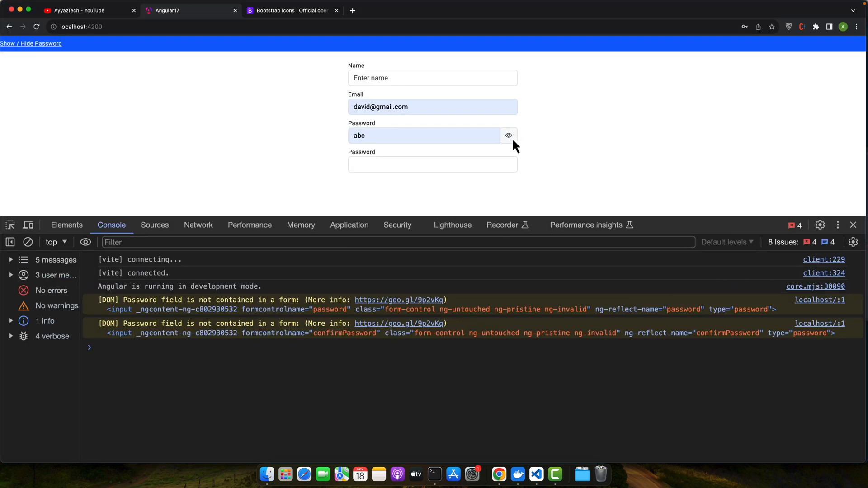
Fill Name, Email and both Password fields, then reveal the passwords via the eye icon.
click(507, 135)
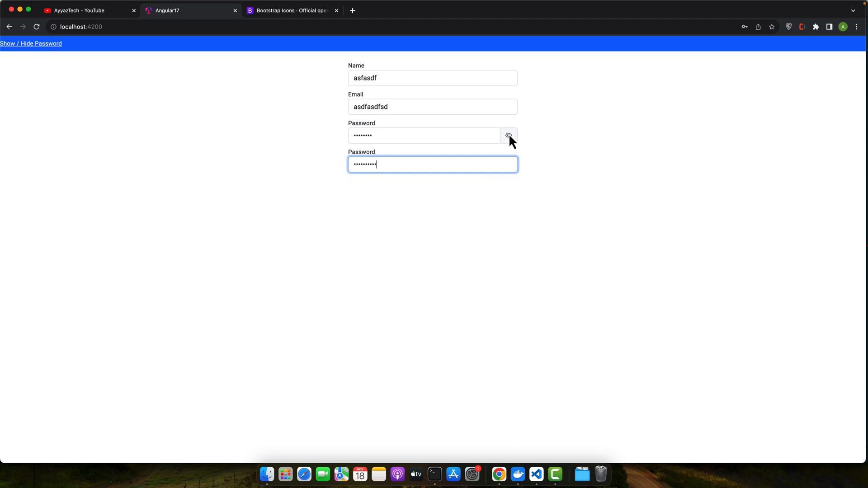
click(507, 136)
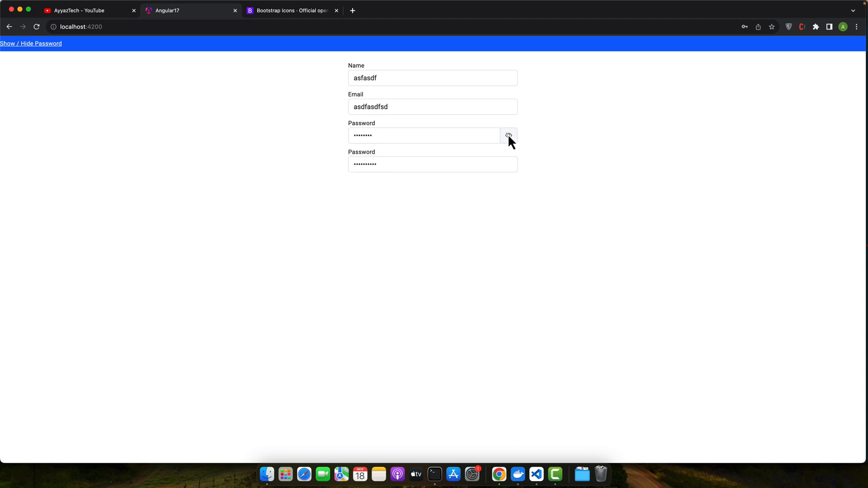
click(507, 136)
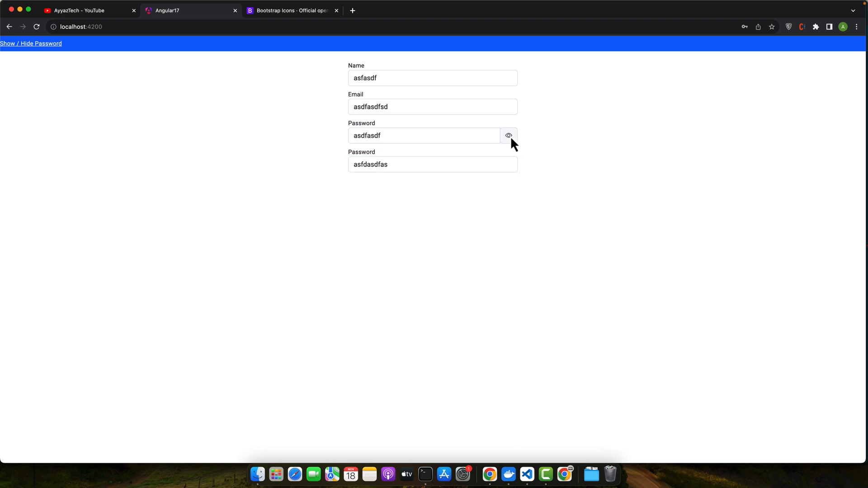